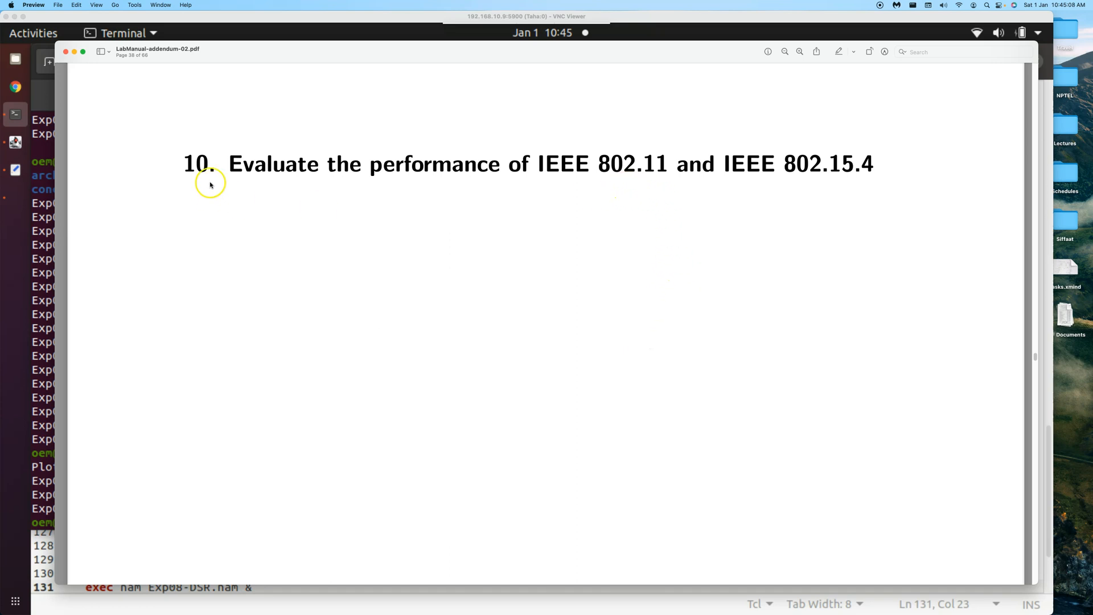
pyautogui.moveTo(670, 155)
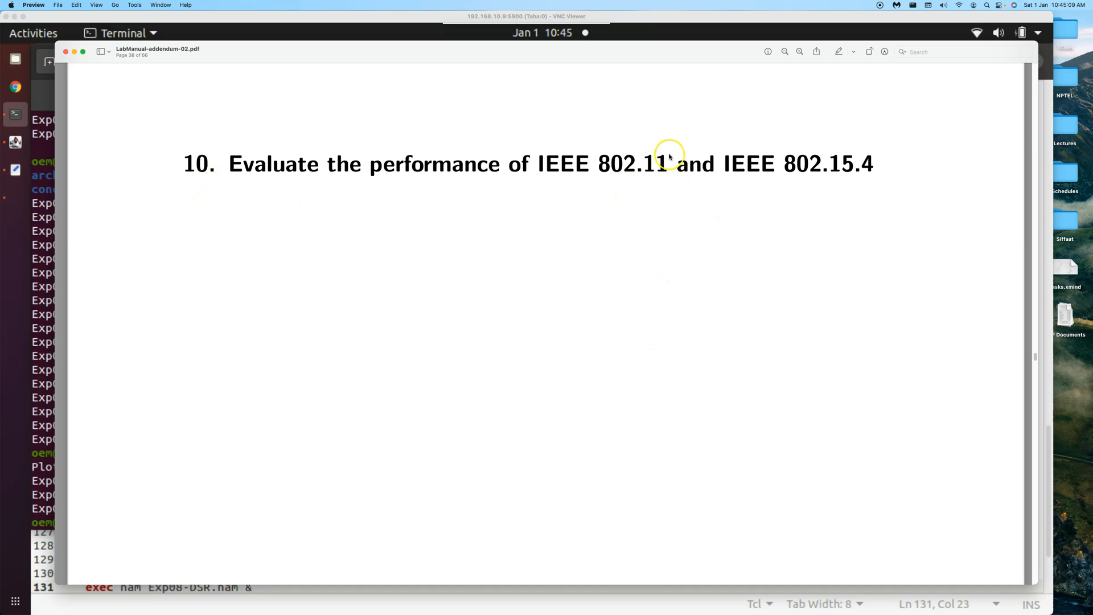
pyautogui.moveTo(644, 188)
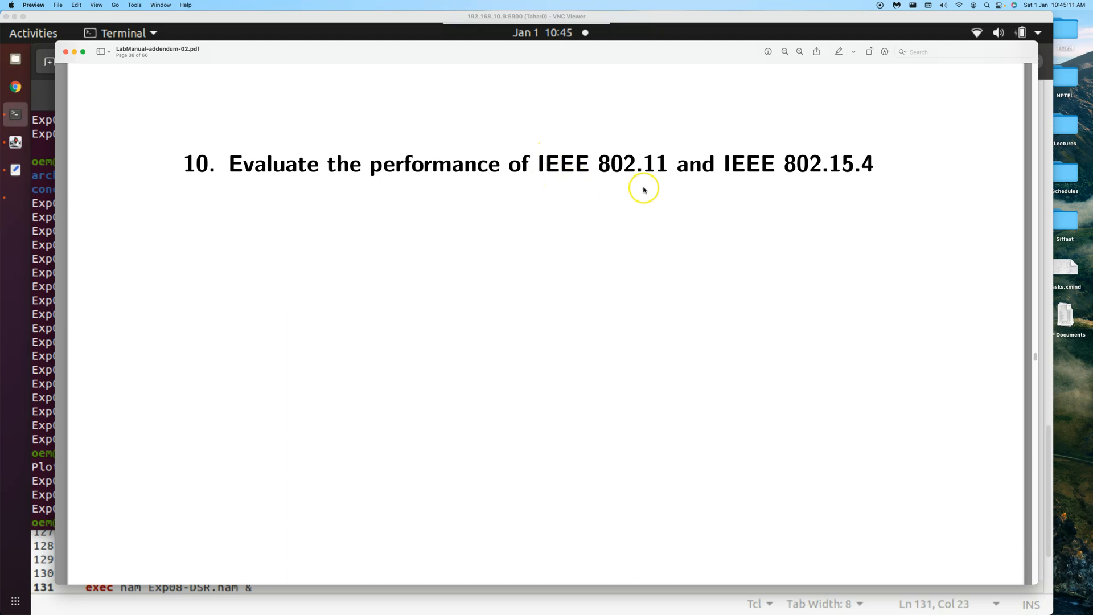
pyautogui.moveTo(654, 188)
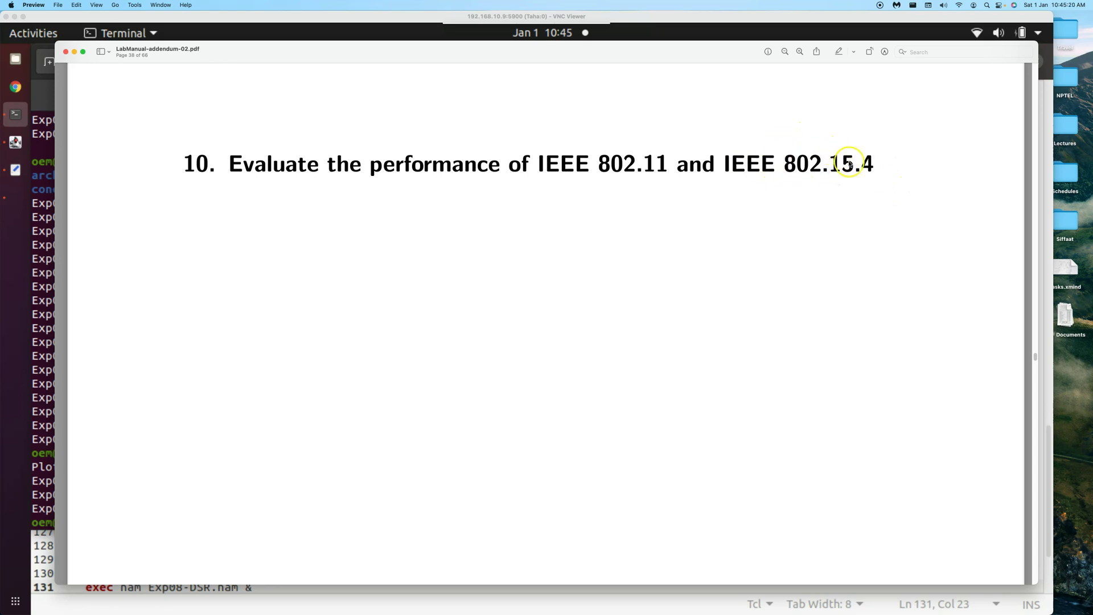
pyautogui.moveTo(728, 224)
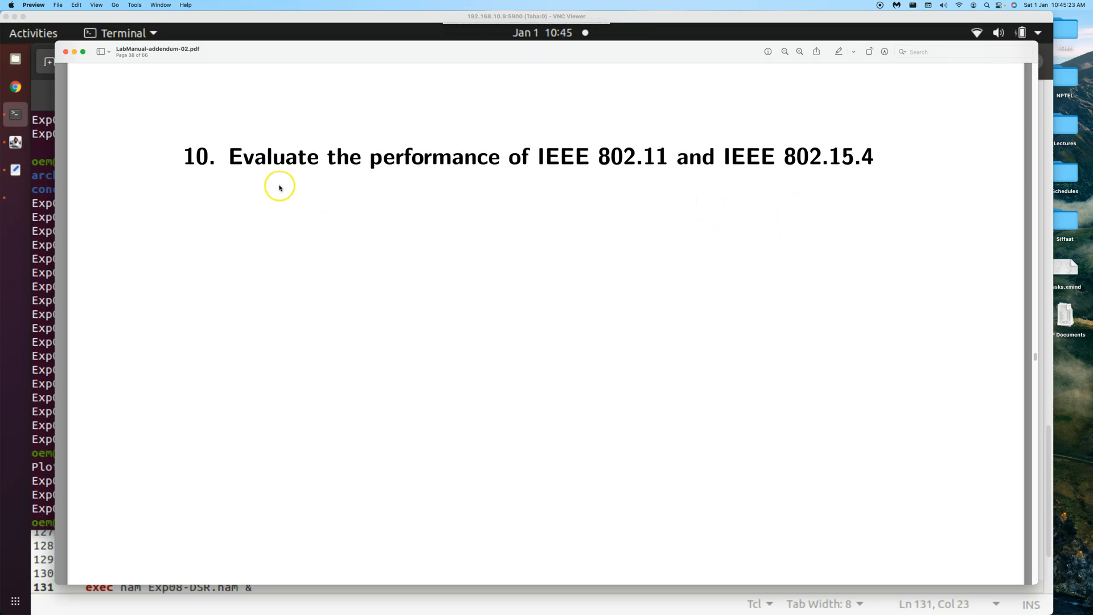
# Scroll the PDF down to section 11.1 and its n0/n1/n2 wireless LAN diagram
pyautogui.scroll(-3)
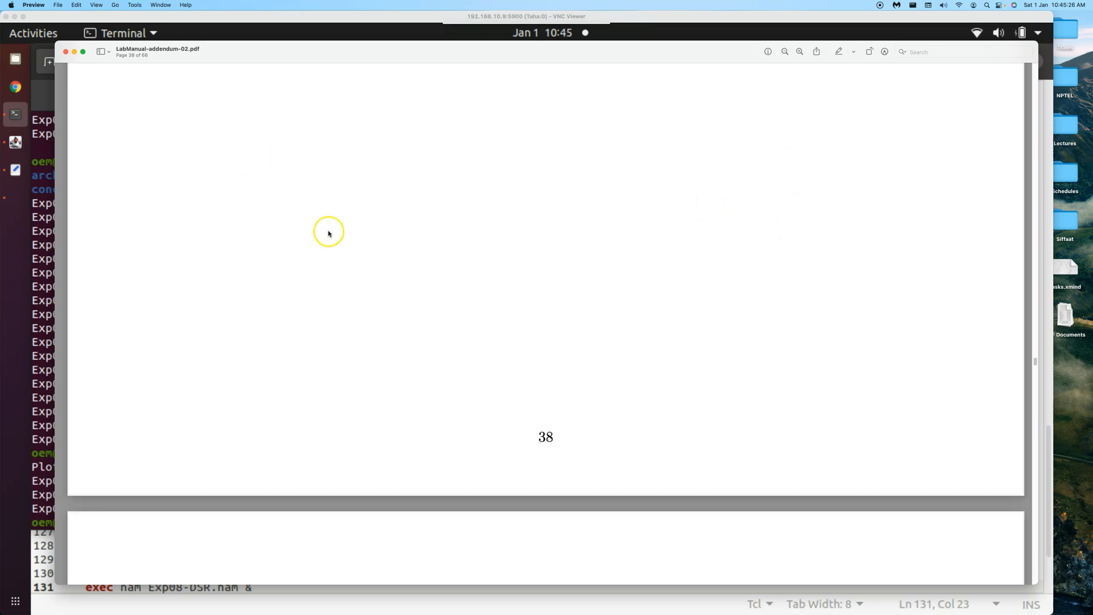
pyautogui.scroll(-3)
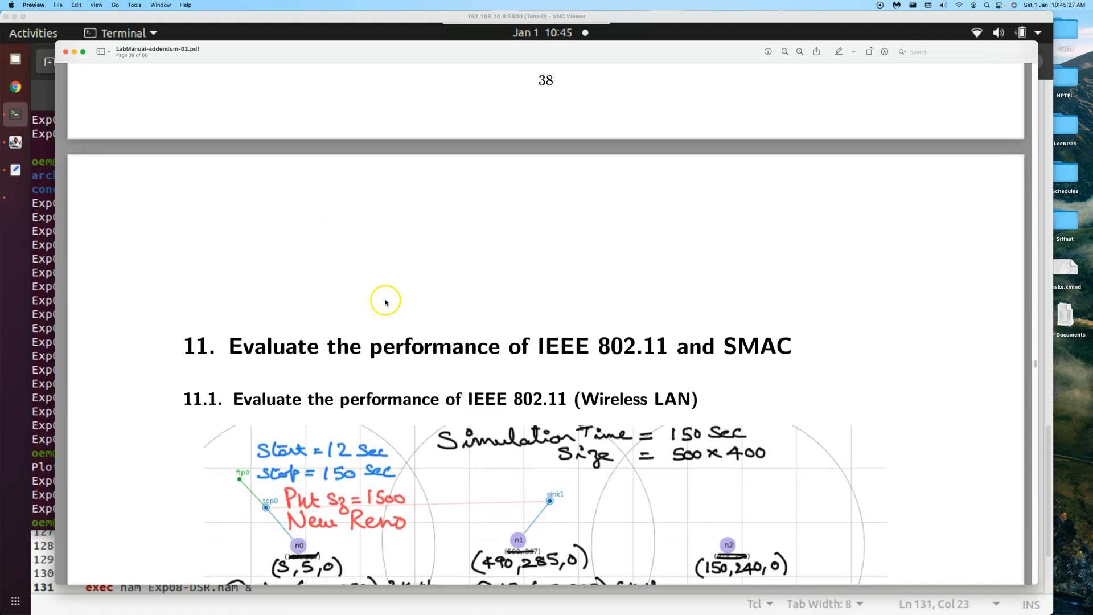
pyautogui.moveTo(623, 357)
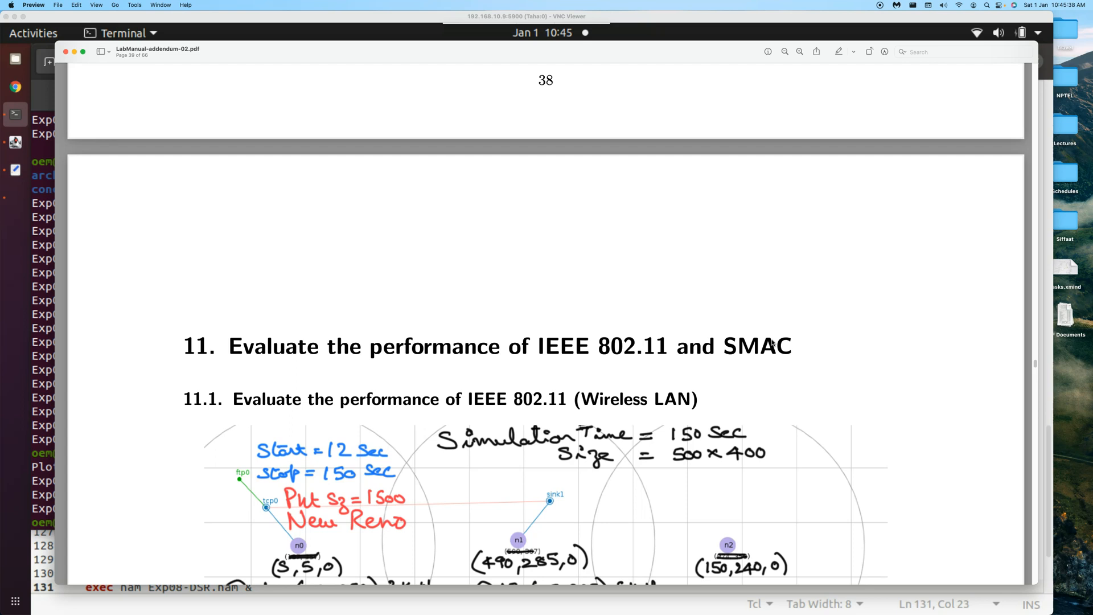
pyautogui.scroll(-3)
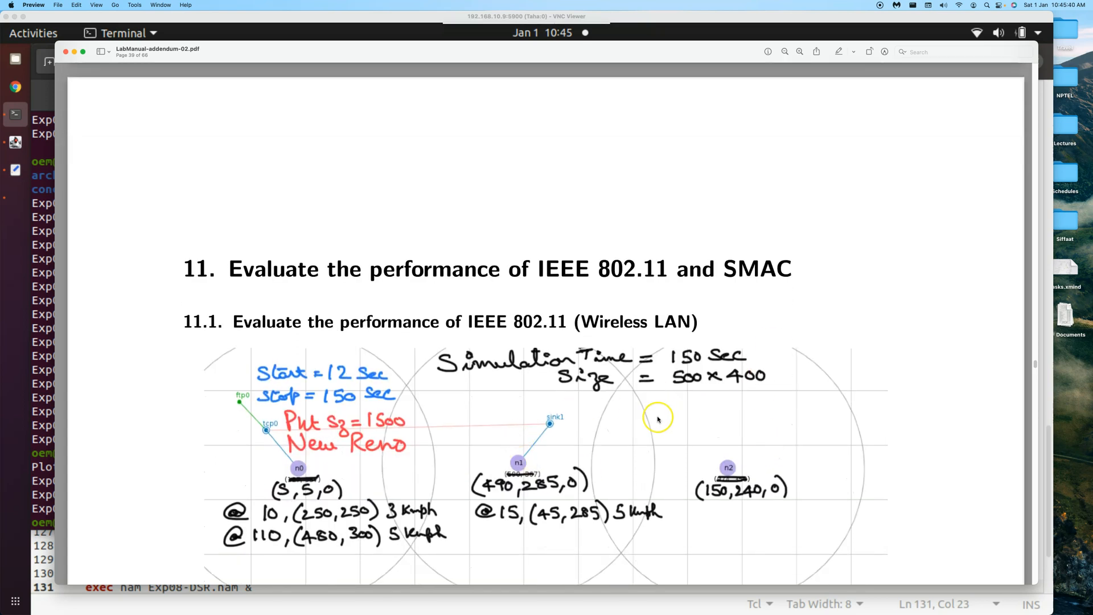
pyautogui.moveTo(627, 367)
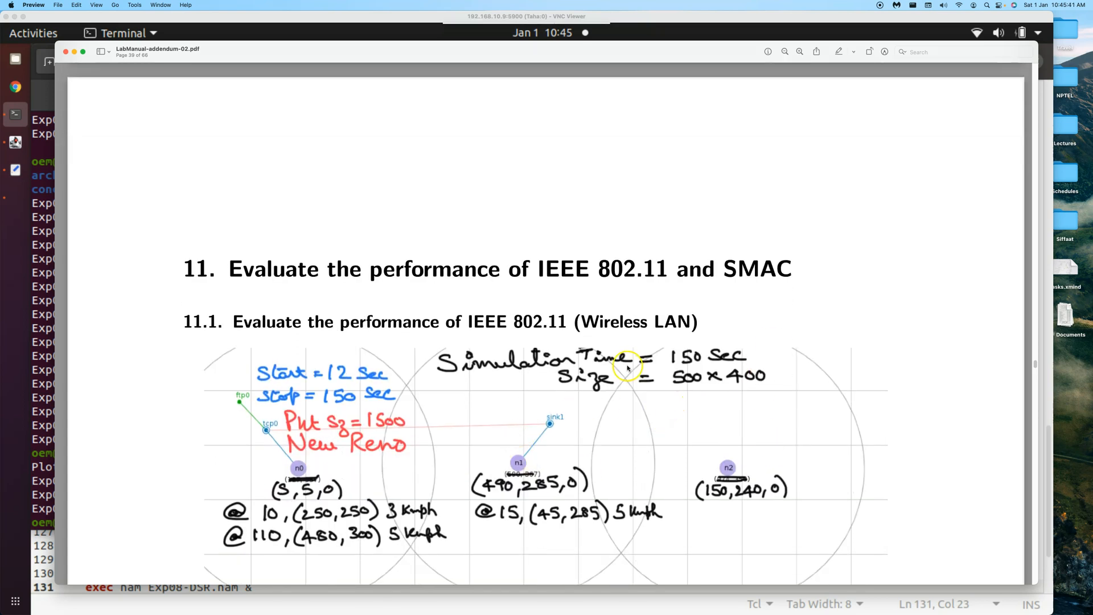
pyautogui.scroll(-3)
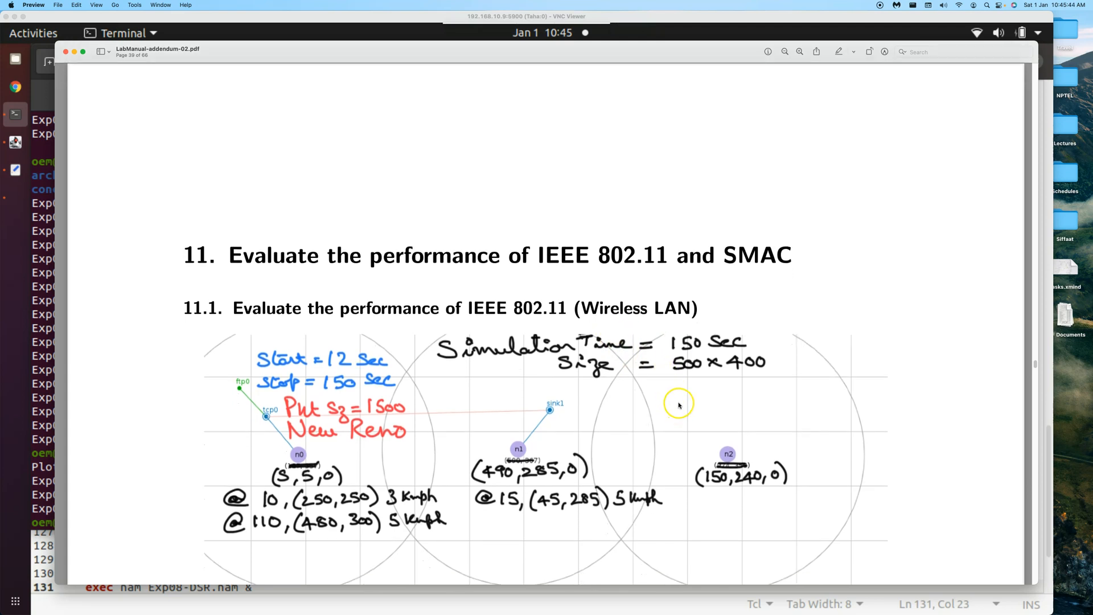
pyautogui.scroll(-3)
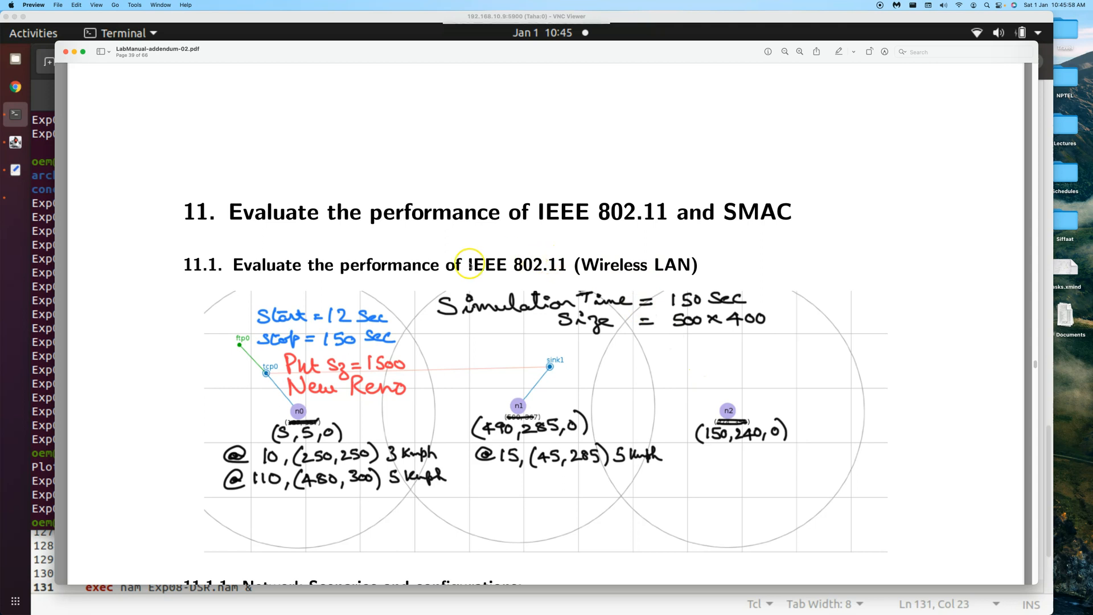
pyautogui.moveTo(583, 339)
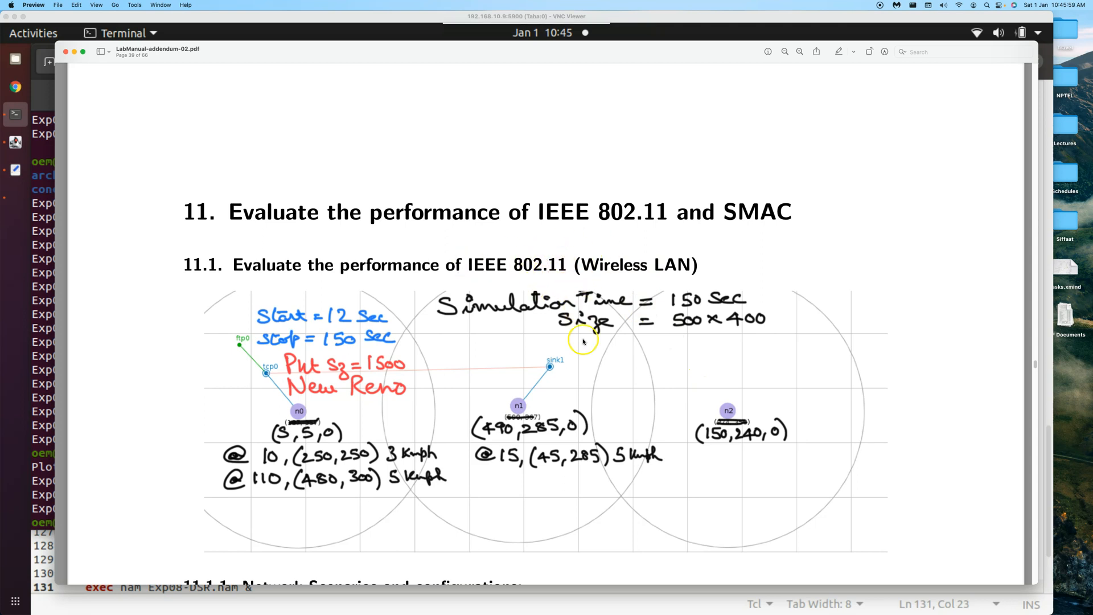
pyautogui.moveTo(587, 337)
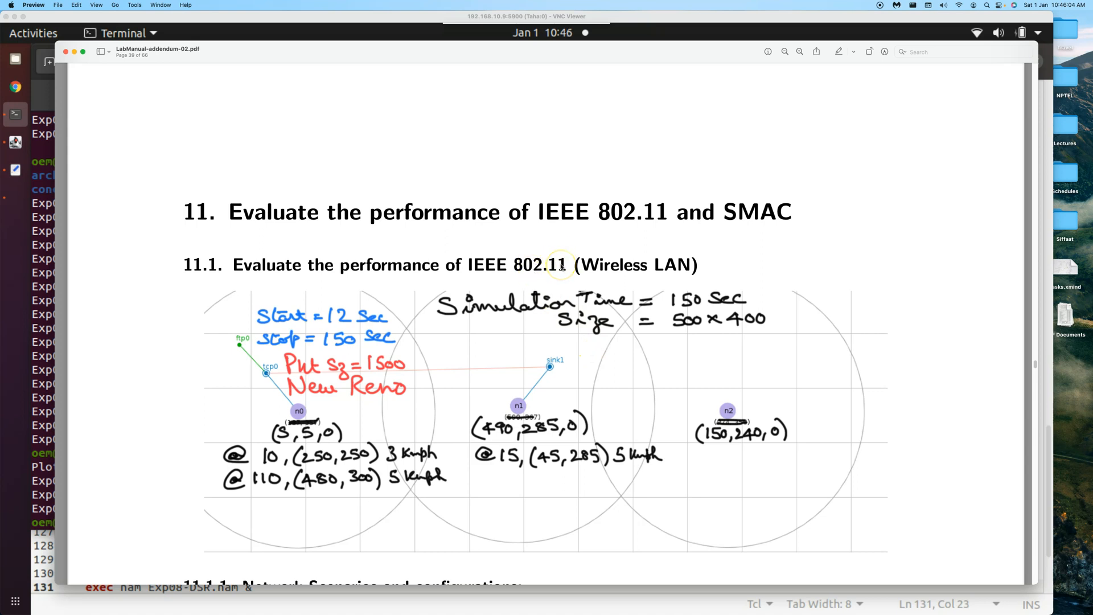
pyautogui.scroll(-3)
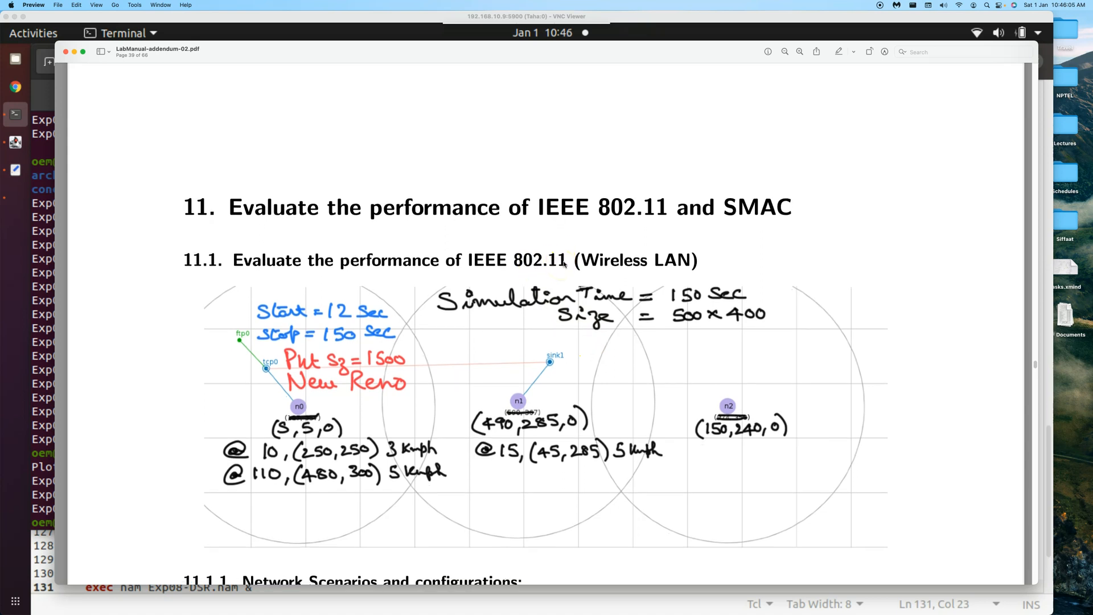
# Scroll further to section 11.1.1's Code/Comment configuration table
pyautogui.scroll(-3)
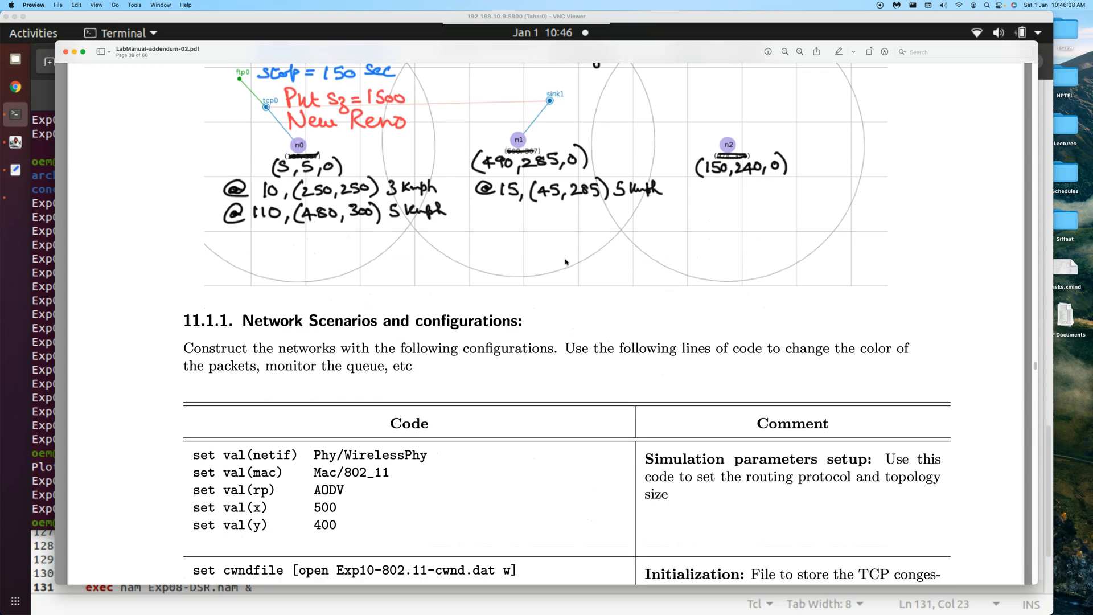
pyautogui.scroll(-3)
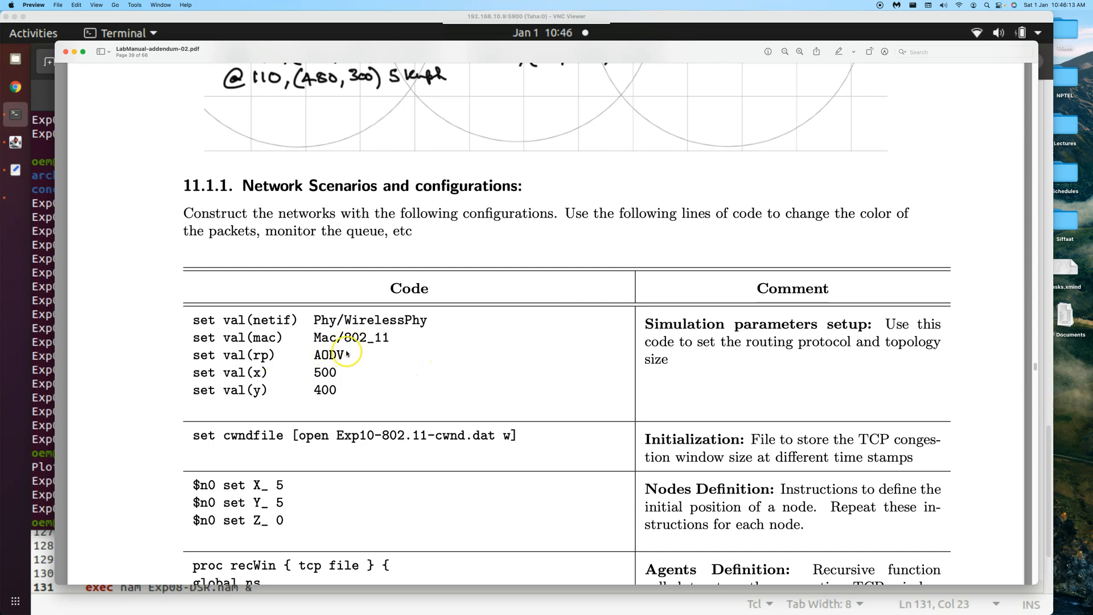
pyautogui.moveTo(337, 359)
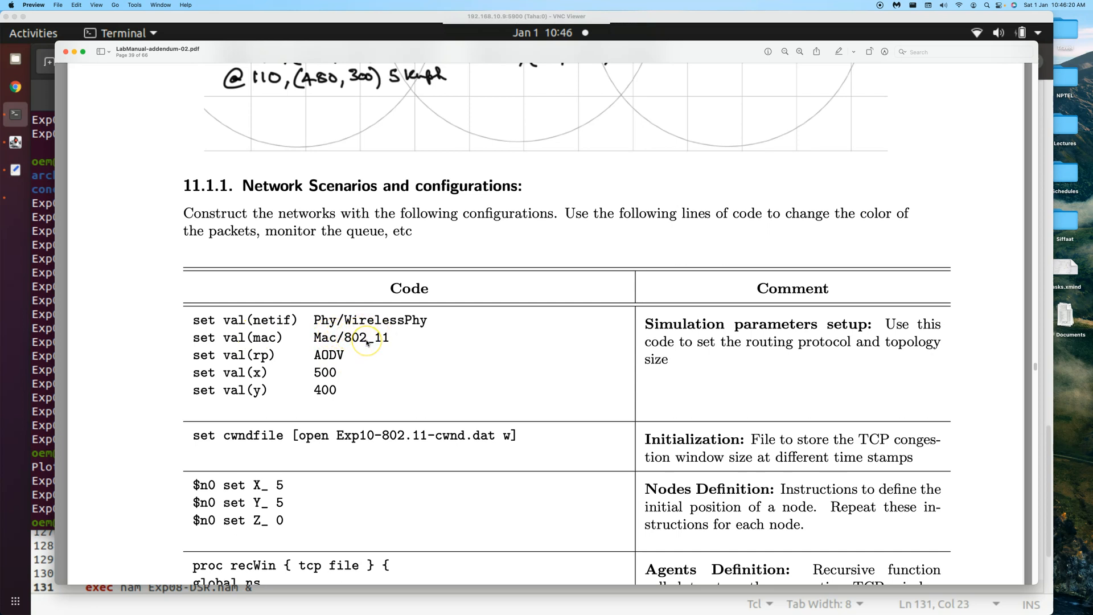
pyautogui.moveTo(377, 337)
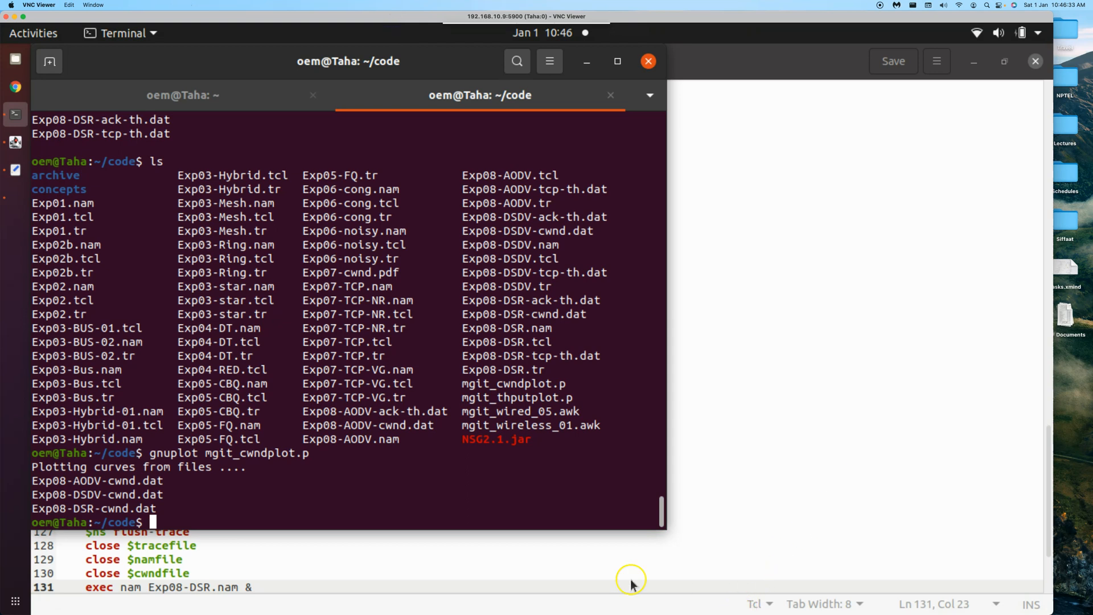
pyautogui.moveTo(485, 526)
pyautogui.write('ls')
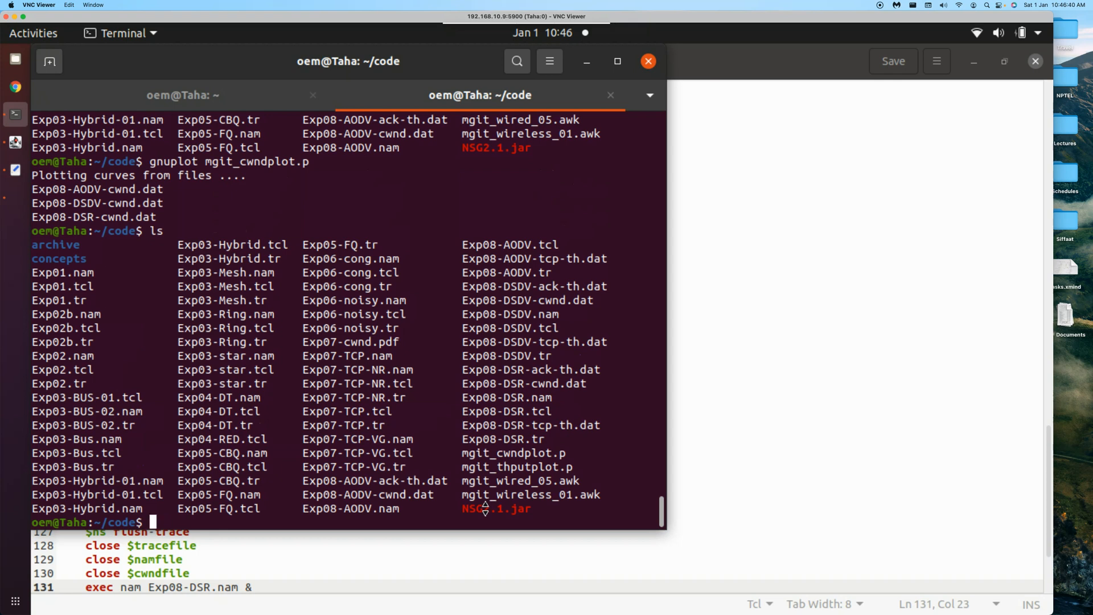
# Remove every .dat file from the code folder with rm *.dat
pyautogui.write('rm')
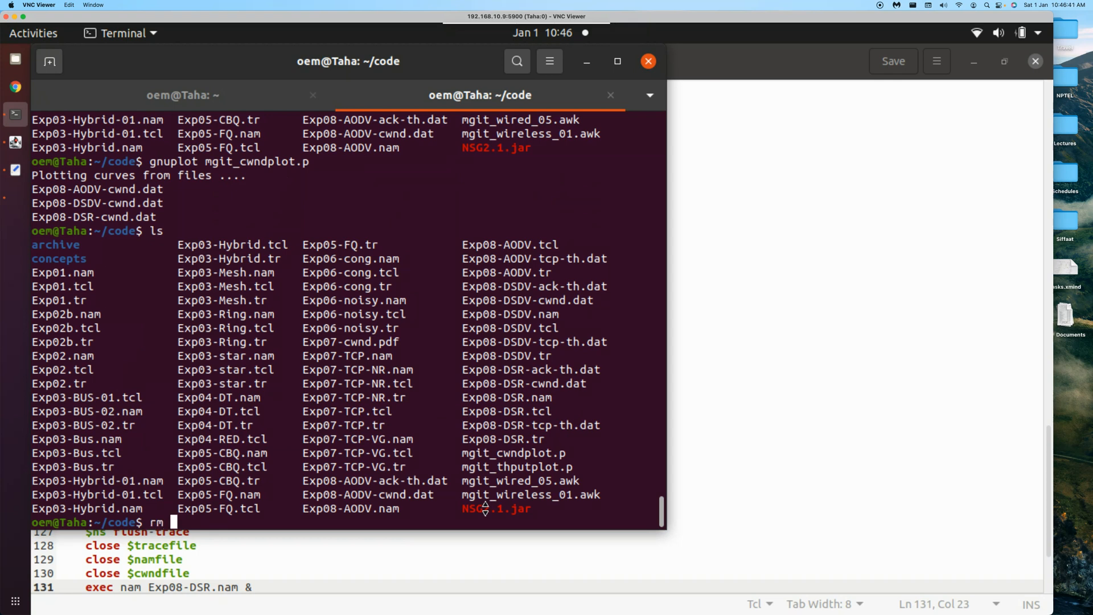
pyautogui.write('*.')
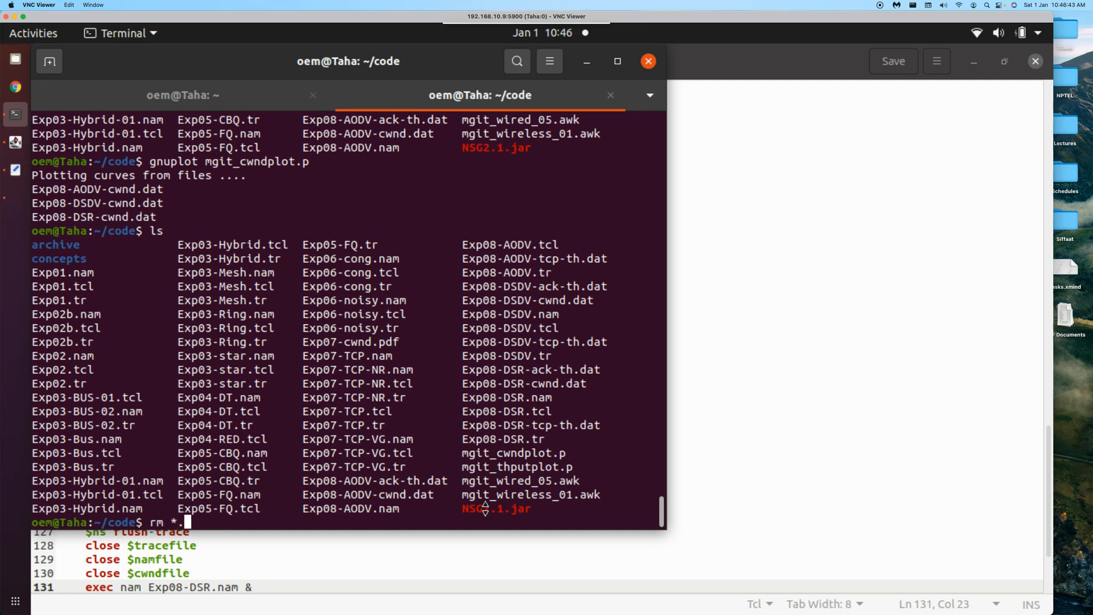
pyautogui.write('dat')
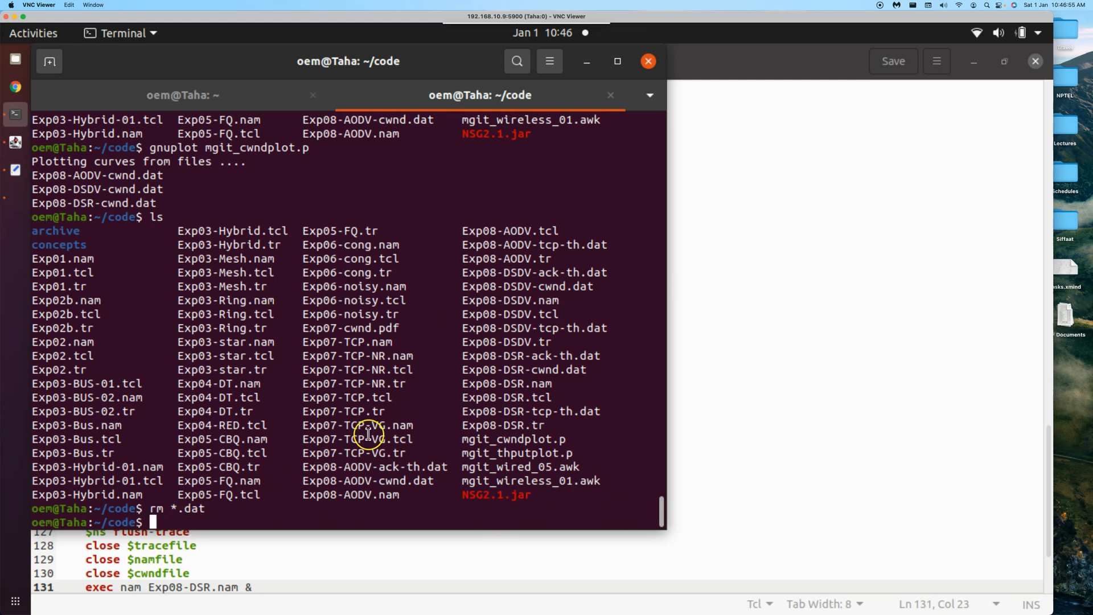
pyautogui.moveTo(297, 519)
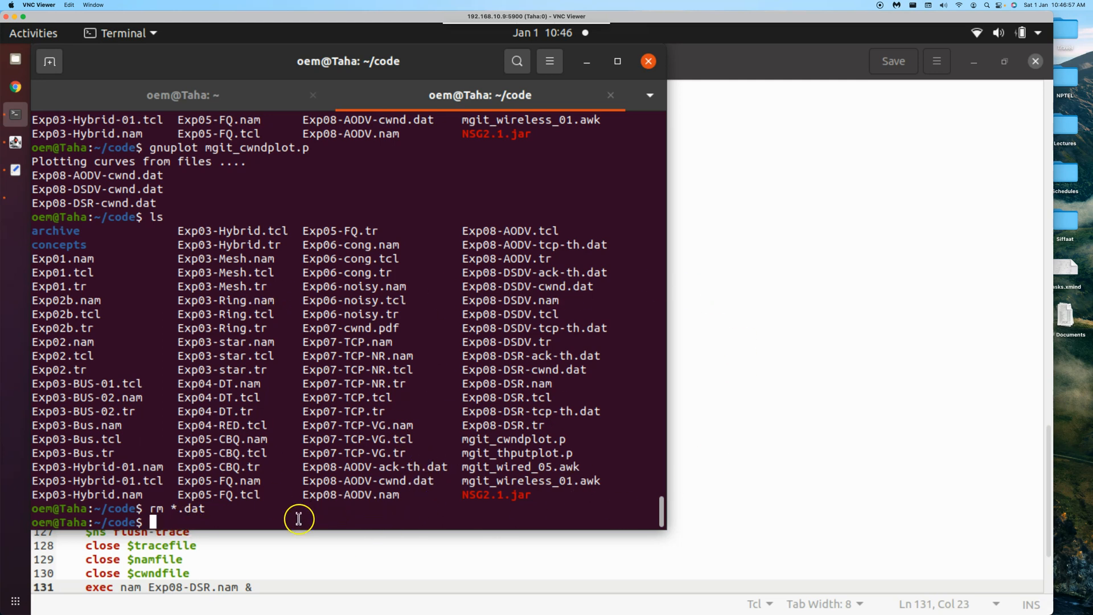
pyautogui.moveTo(225, 512)
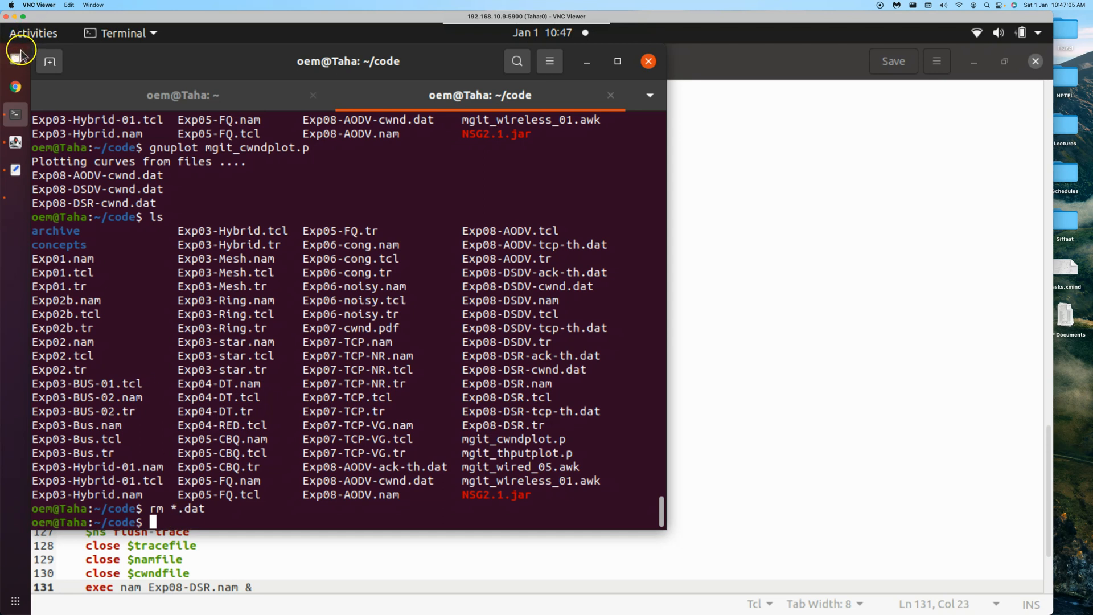
pyautogui.moveTo(282, 367)
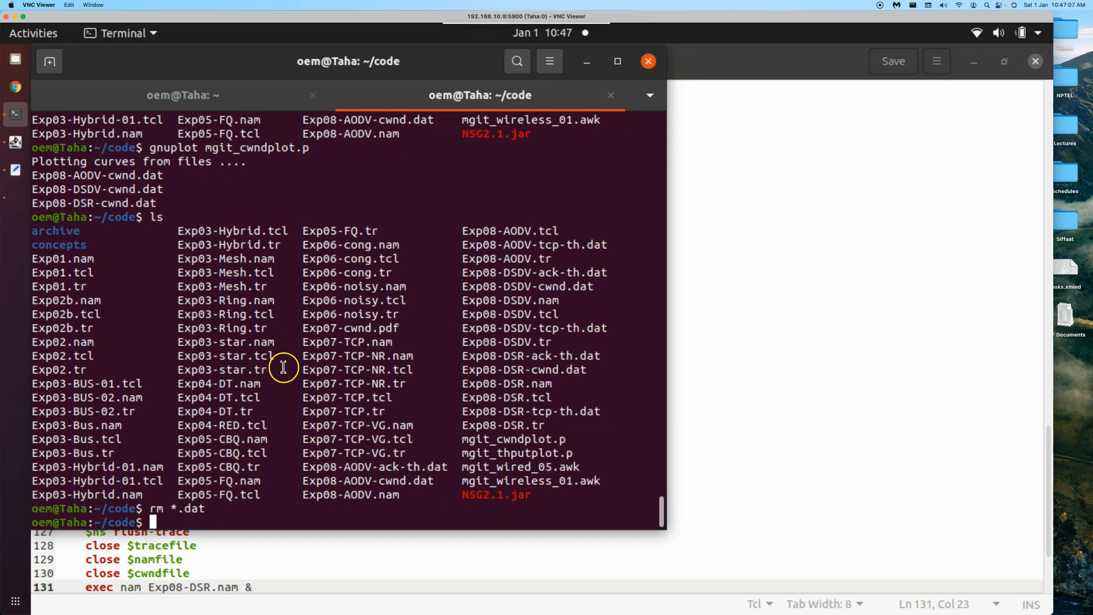
pyautogui.moveTo(227, 526)
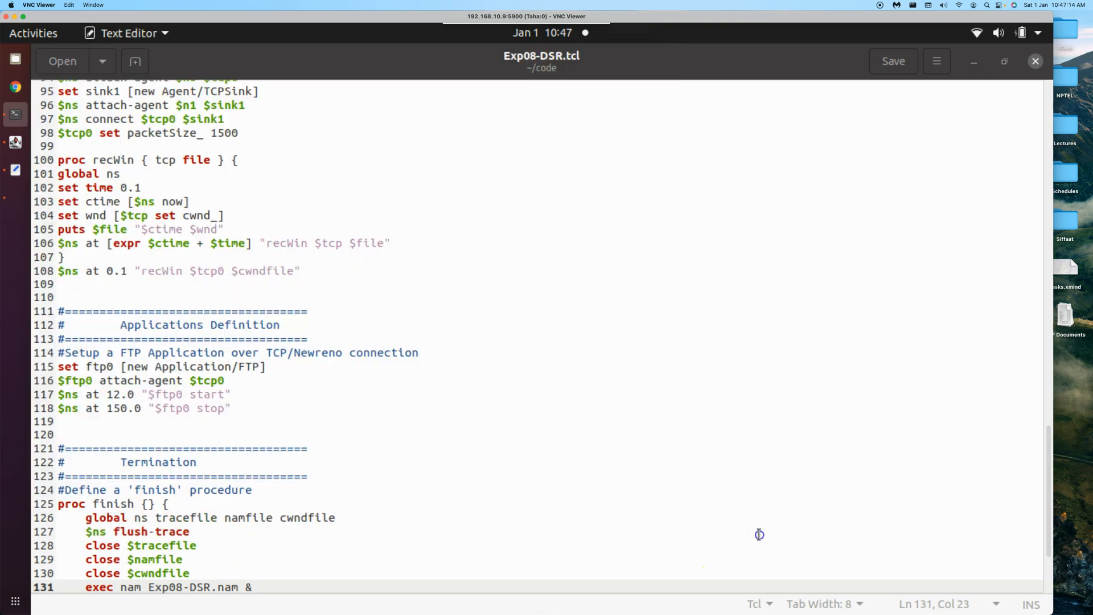
# Open Exp08-AODV.tcl from recent files and close the Exp08-DSR.tcl tab
pyautogui.click(189, 532)
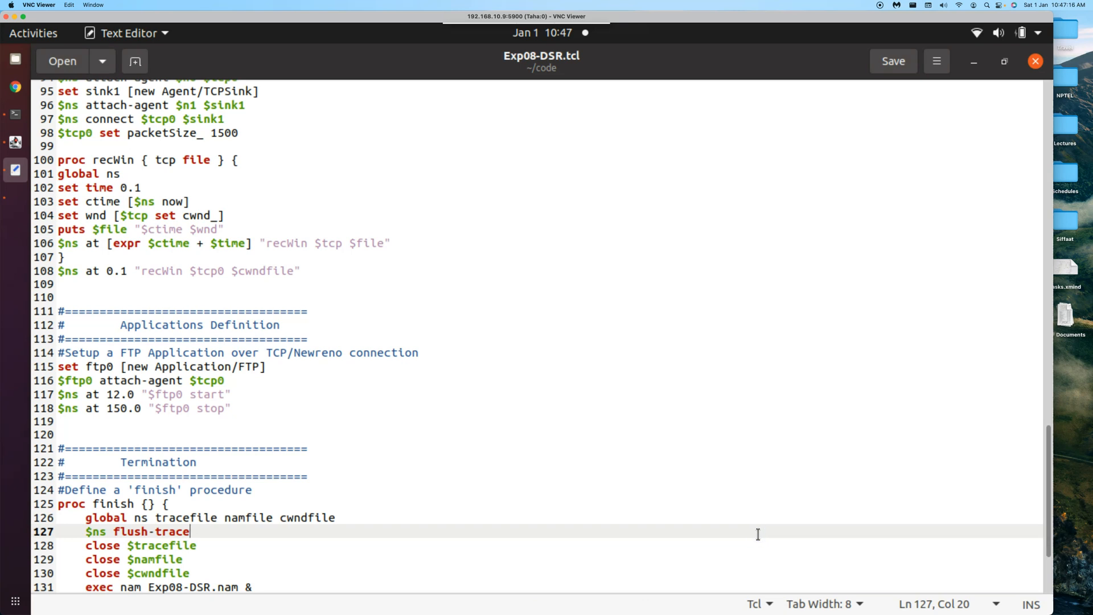
pyautogui.moveTo(544, 408)
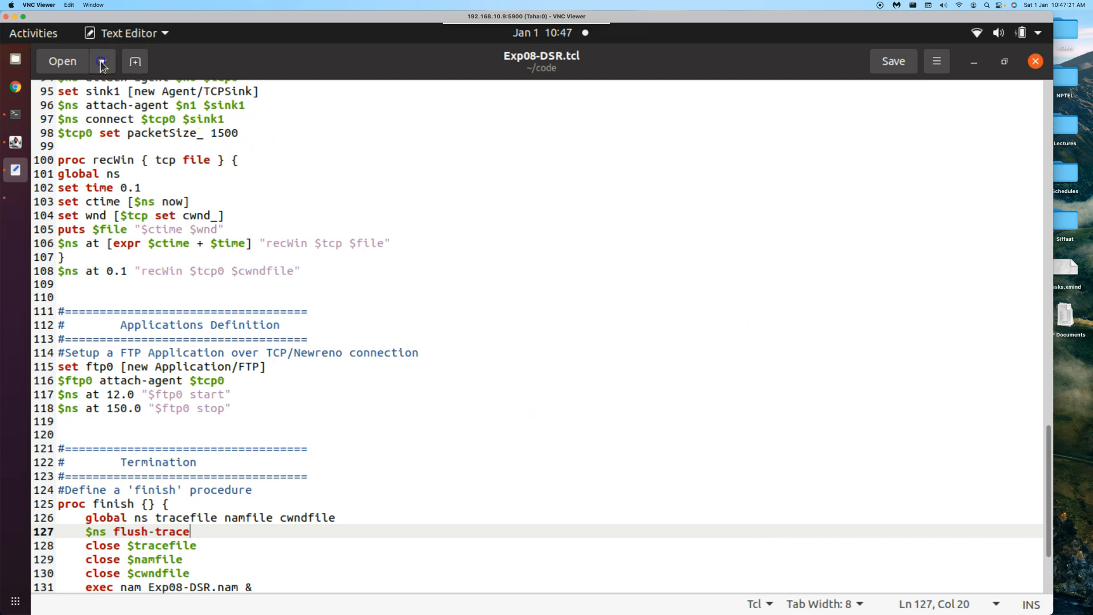
pyautogui.click(103, 60)
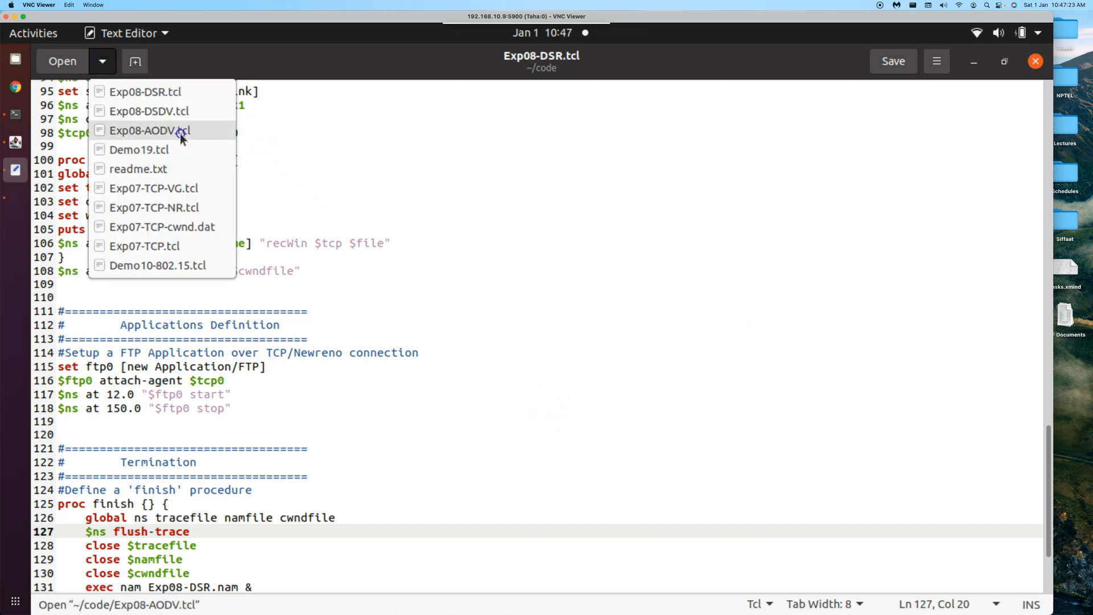
pyautogui.click(150, 130)
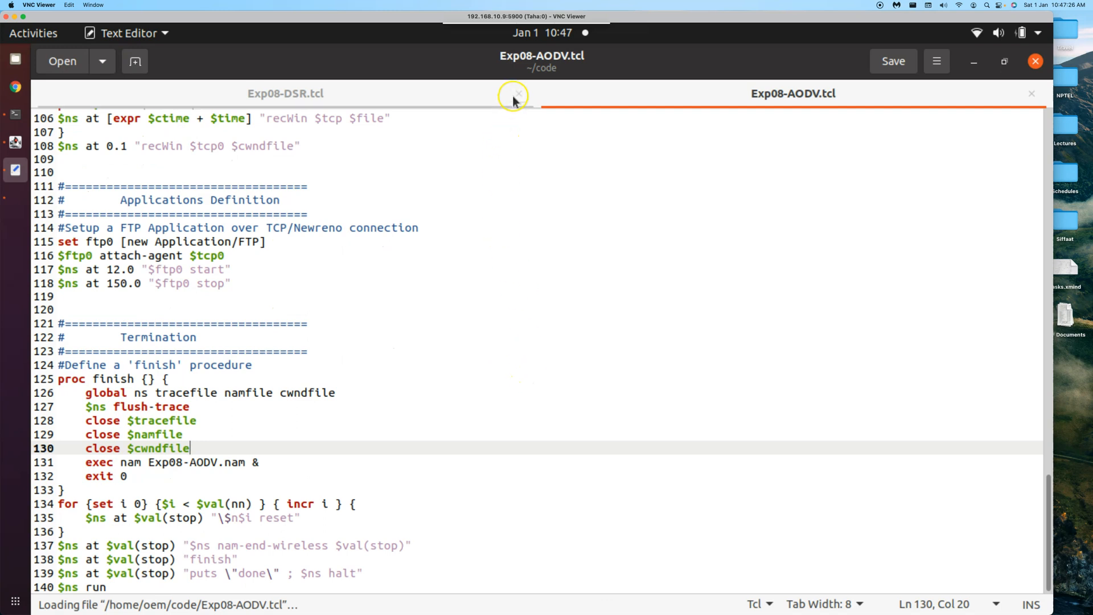
pyautogui.click(515, 95)
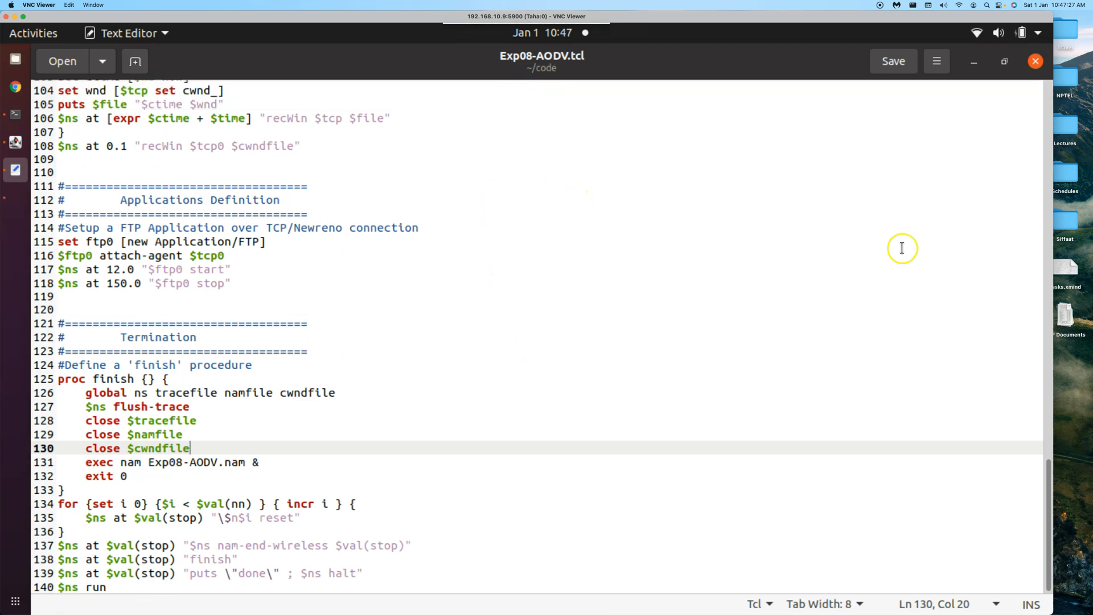
pyautogui.moveTo(1048, 509)
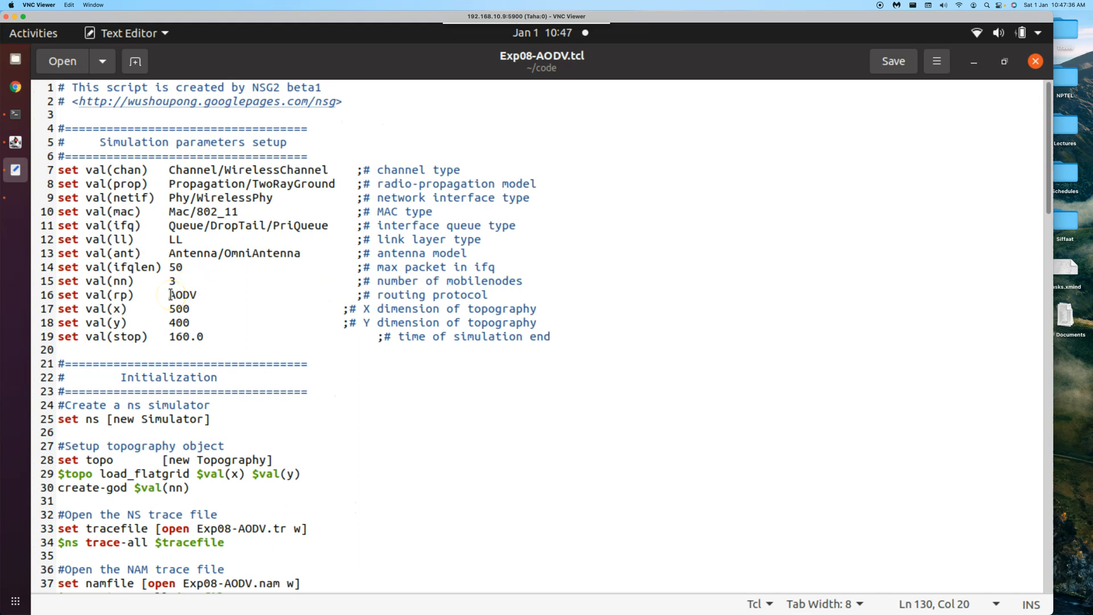
pyautogui.click(188, 212)
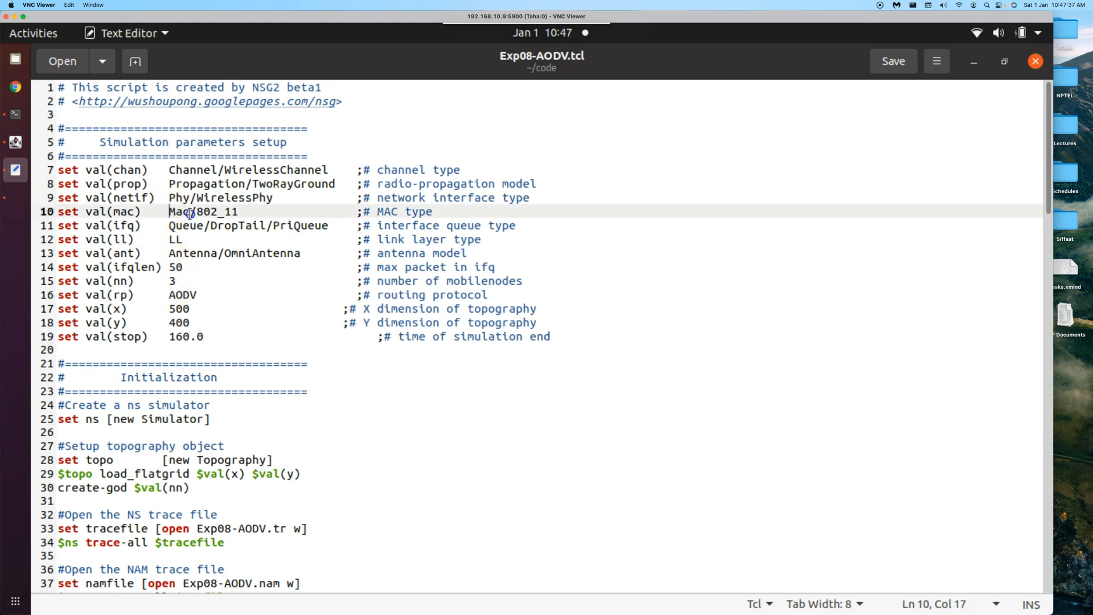
pyautogui.doubleClick(191, 211)
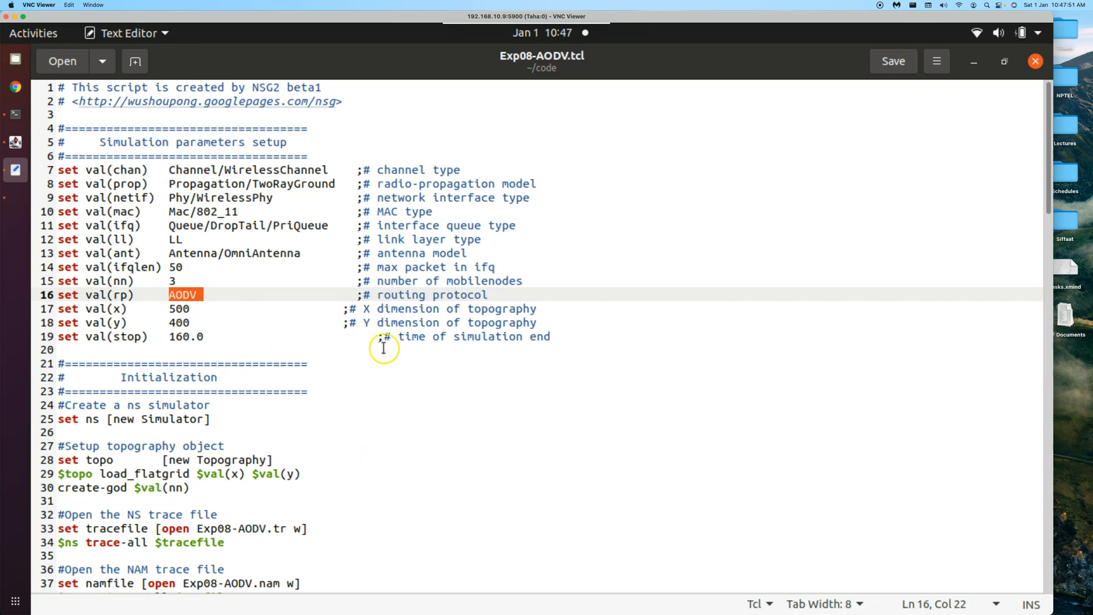
pyautogui.moveTo(267, 326)
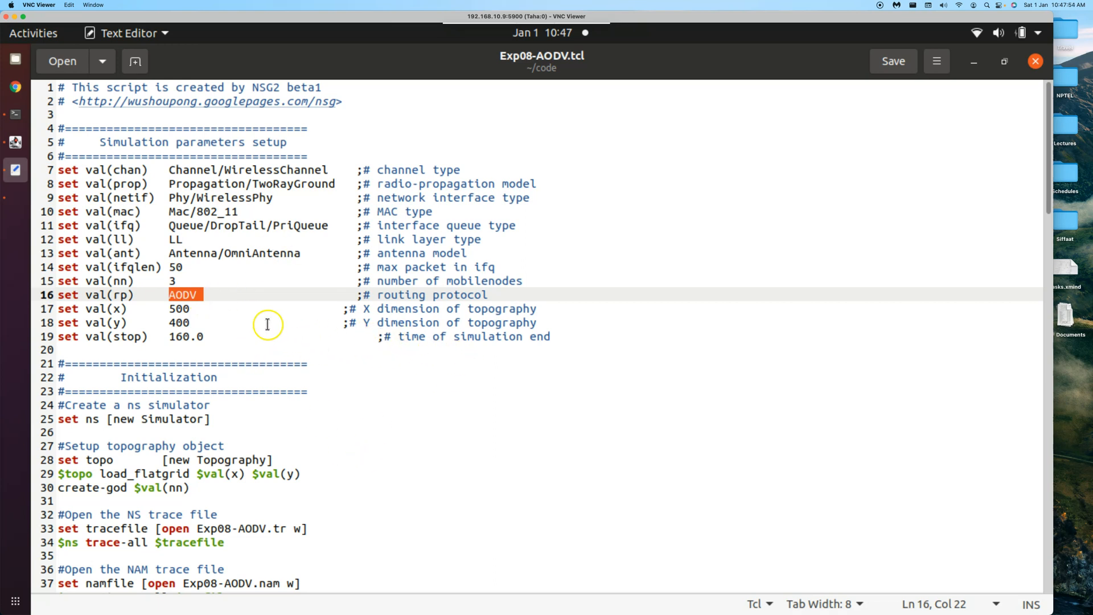
pyautogui.click(232, 392)
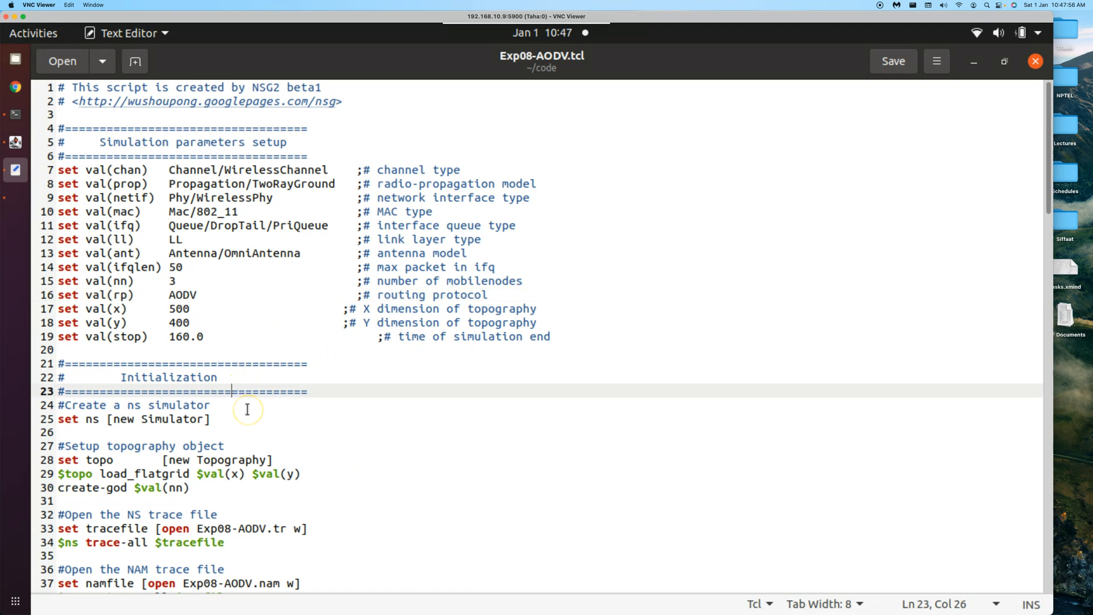
pyautogui.click(226, 528)
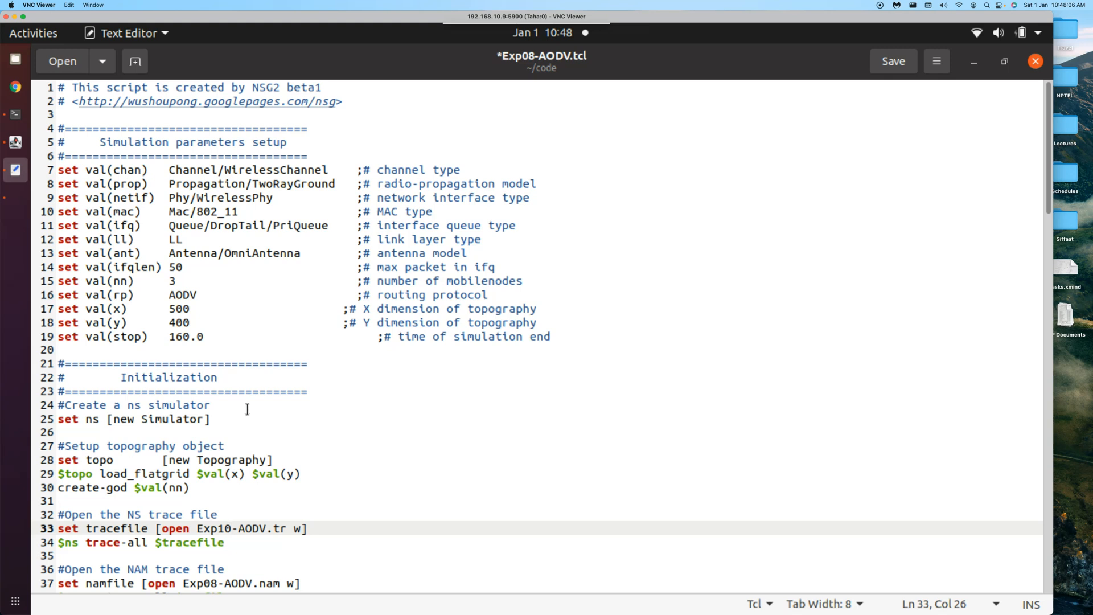
# Rename the trace, NAM and cwnd output files to Exp10-802.11
pyautogui.doubleClick(245, 528)
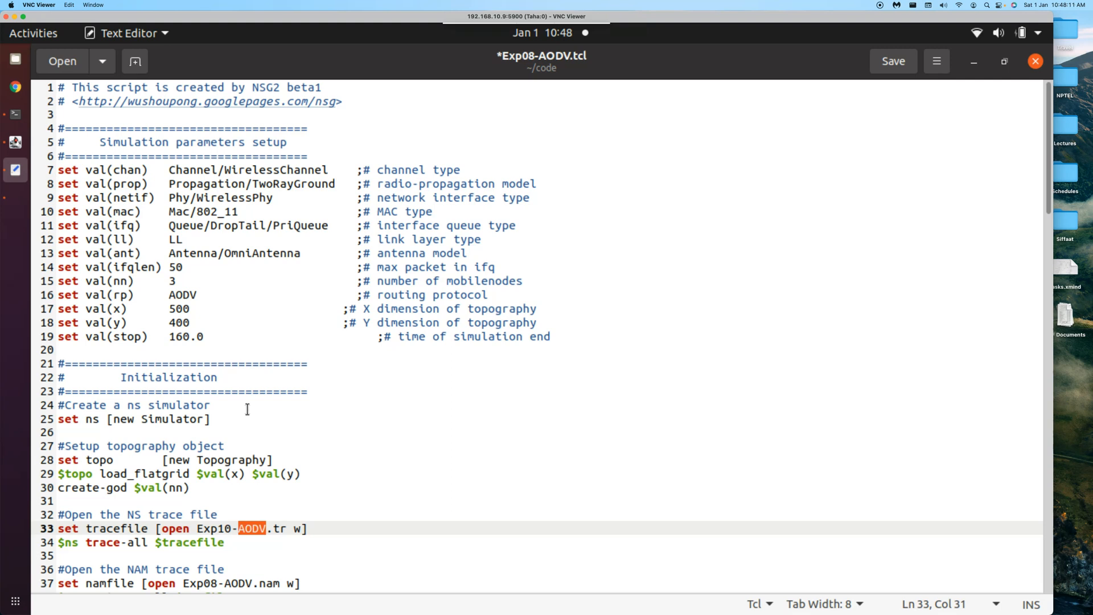
pyautogui.write('802.11')
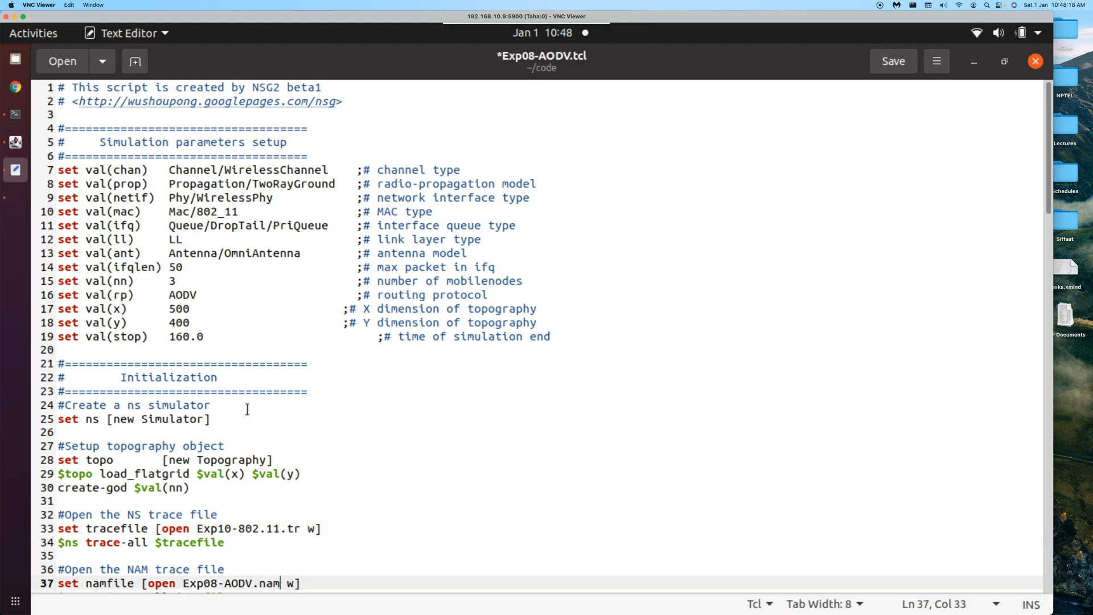
pyautogui.doubleClick(239, 583)
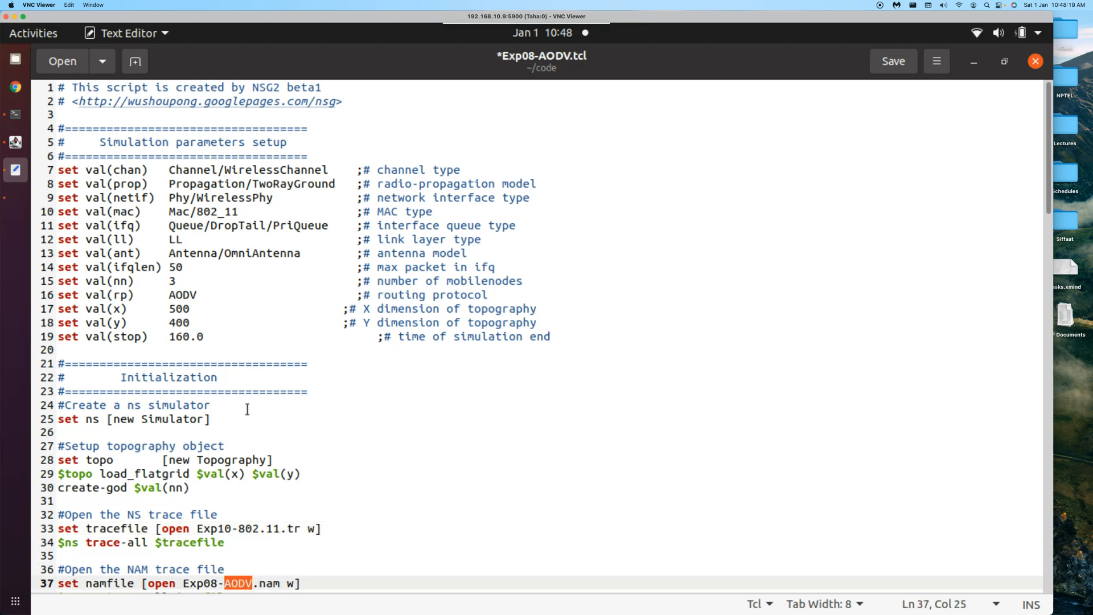
pyautogui.write('Exp10')
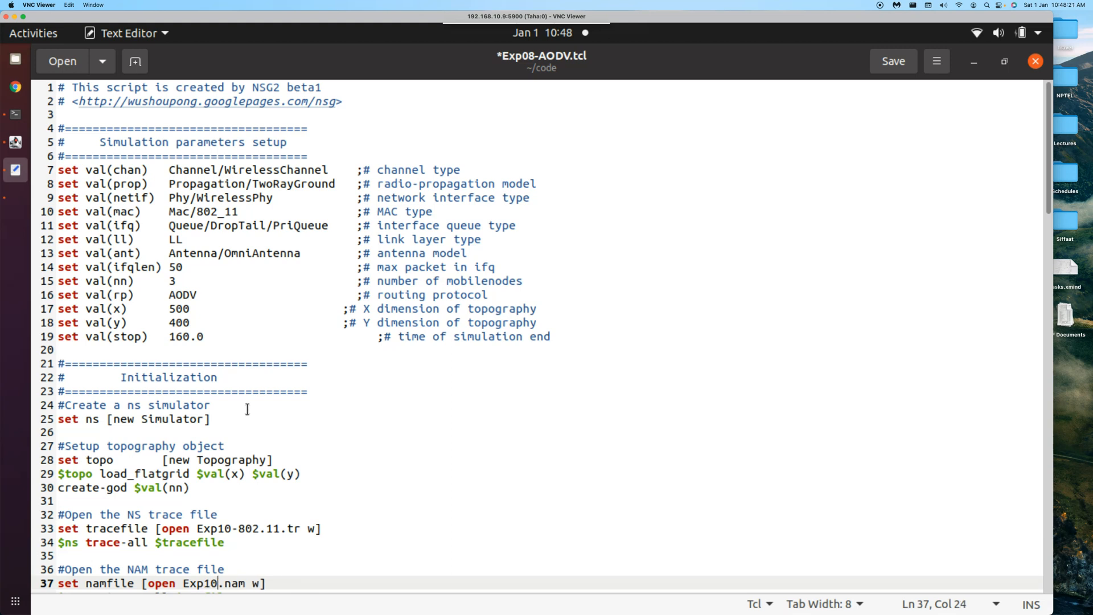
pyautogui.write('-80')
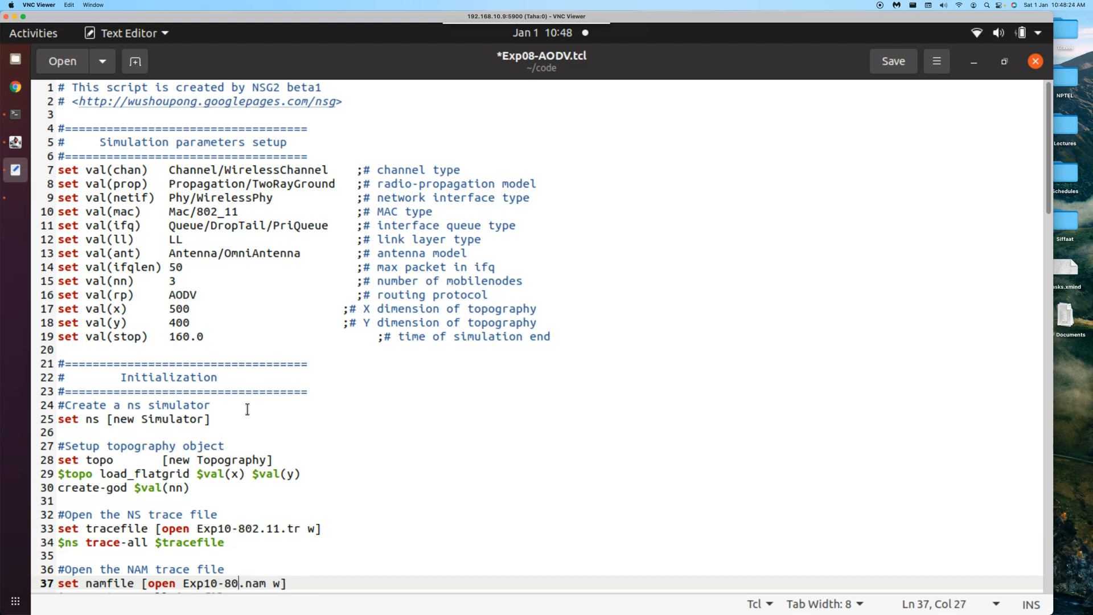
pyautogui.write('2.11')
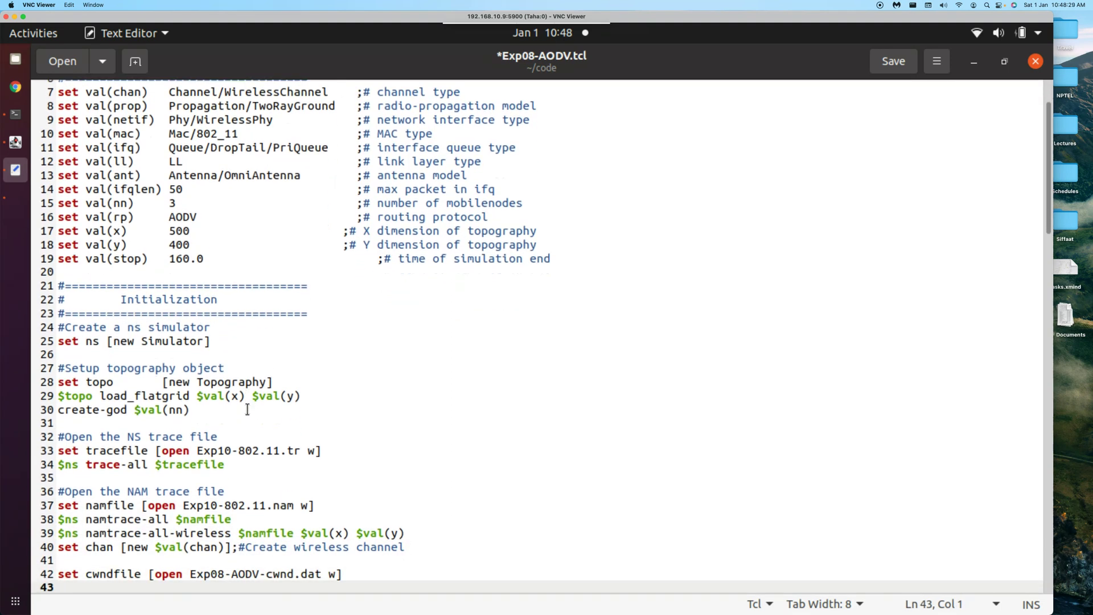
pyautogui.doubleClick(244, 574)
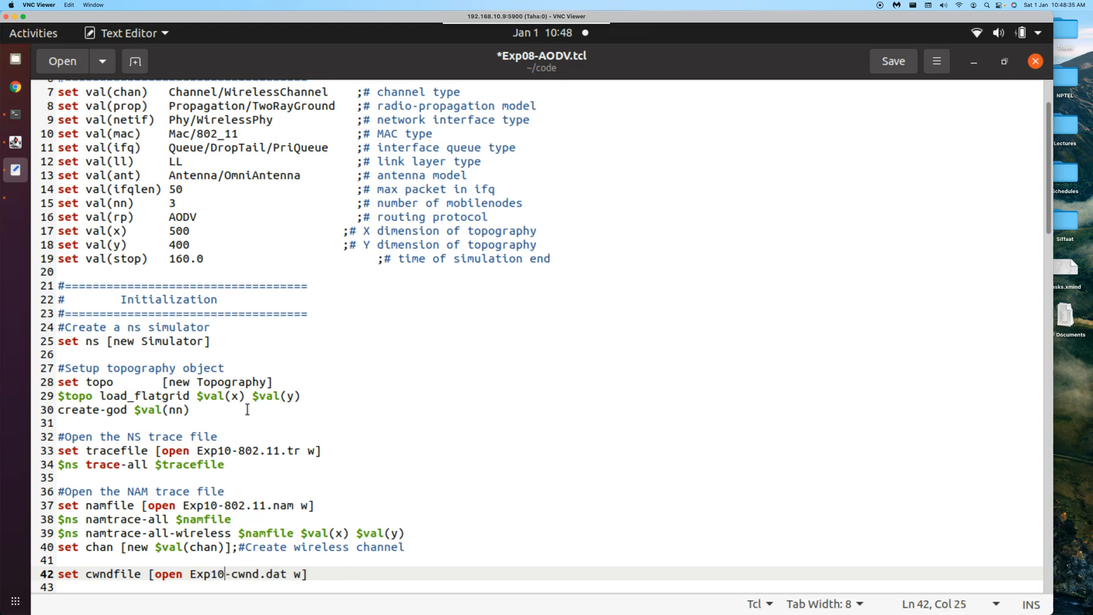
pyautogui.write('-802.11-')
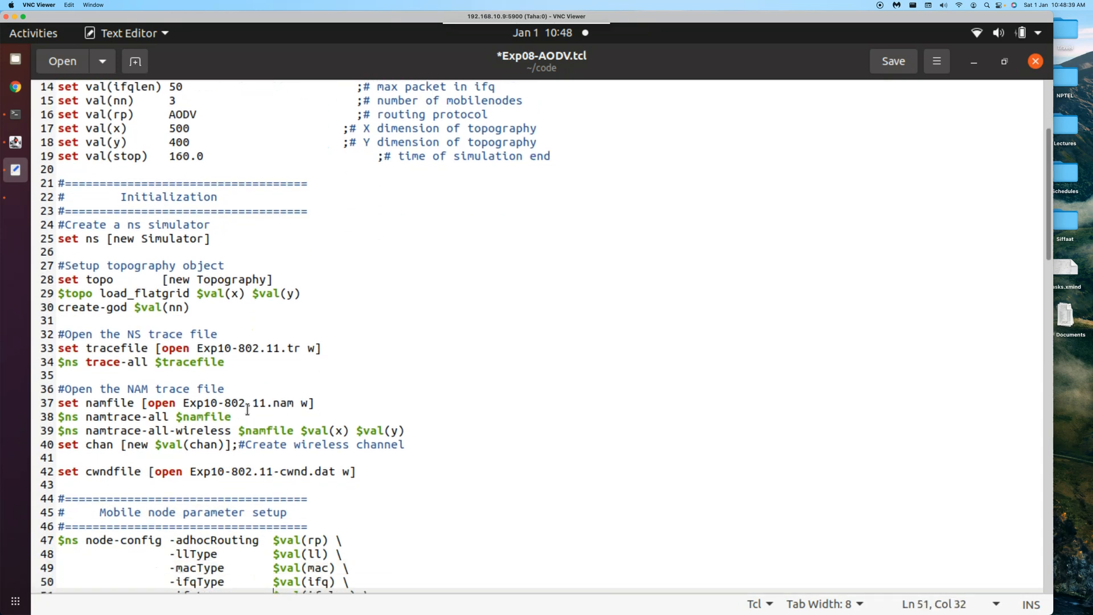
# Rename the NAM launch target in the finish procedure to Exp10-802.11
pyautogui.scroll(-3)
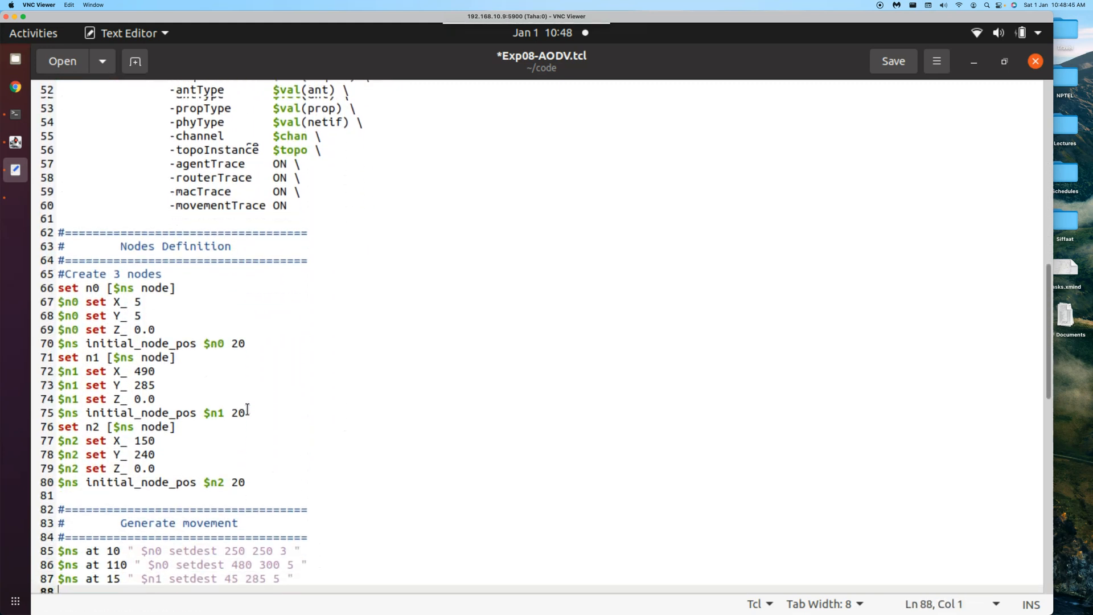
pyautogui.scroll(-3)
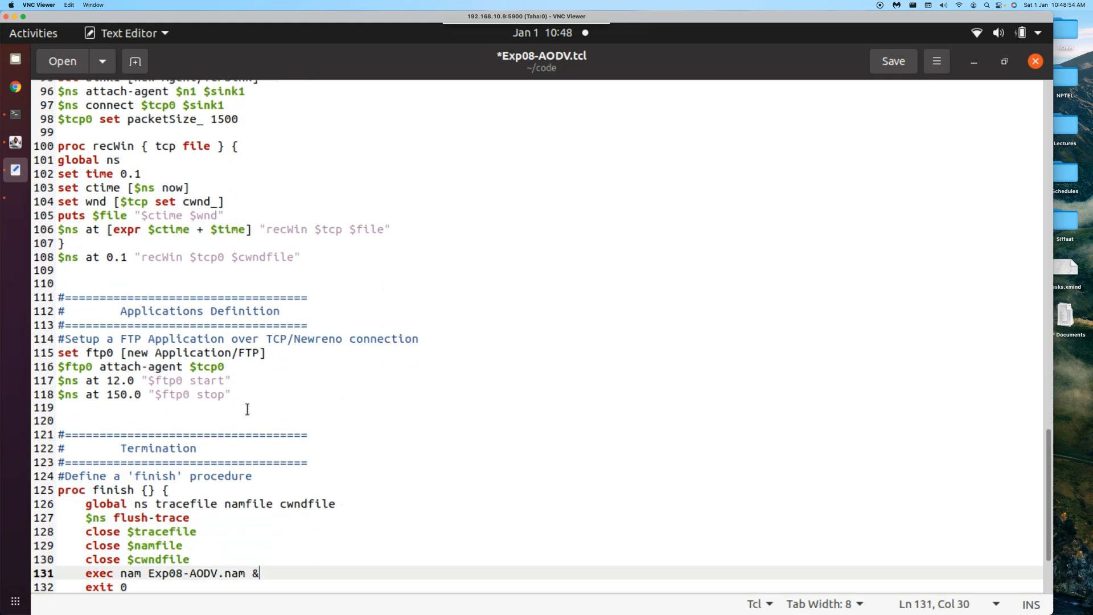
pyautogui.doubleClick(210, 572)
pyautogui.write('1')
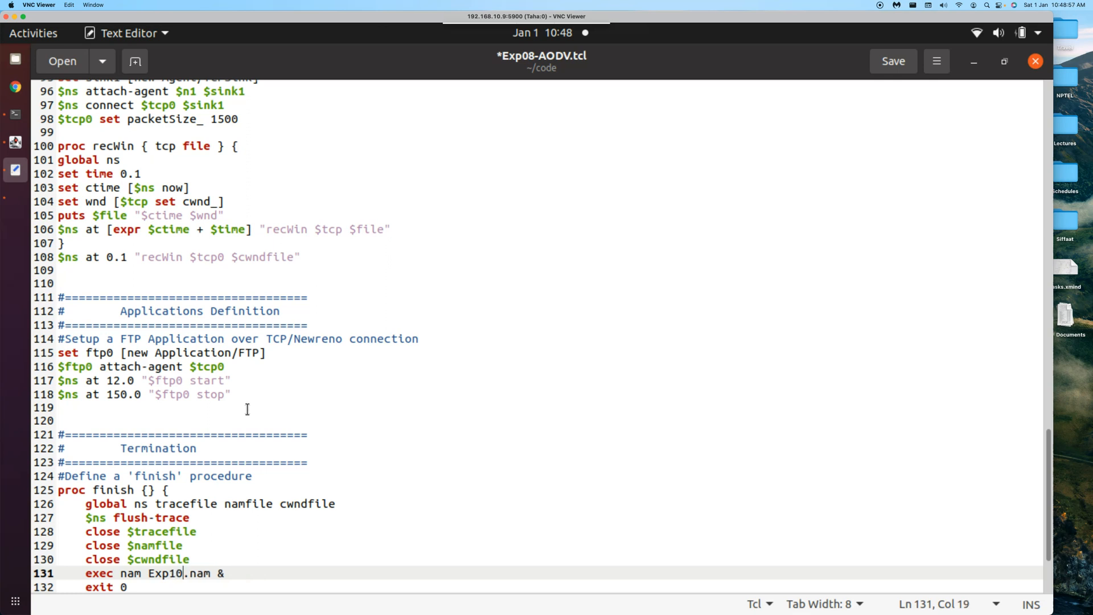
pyautogui.write('-802.11')
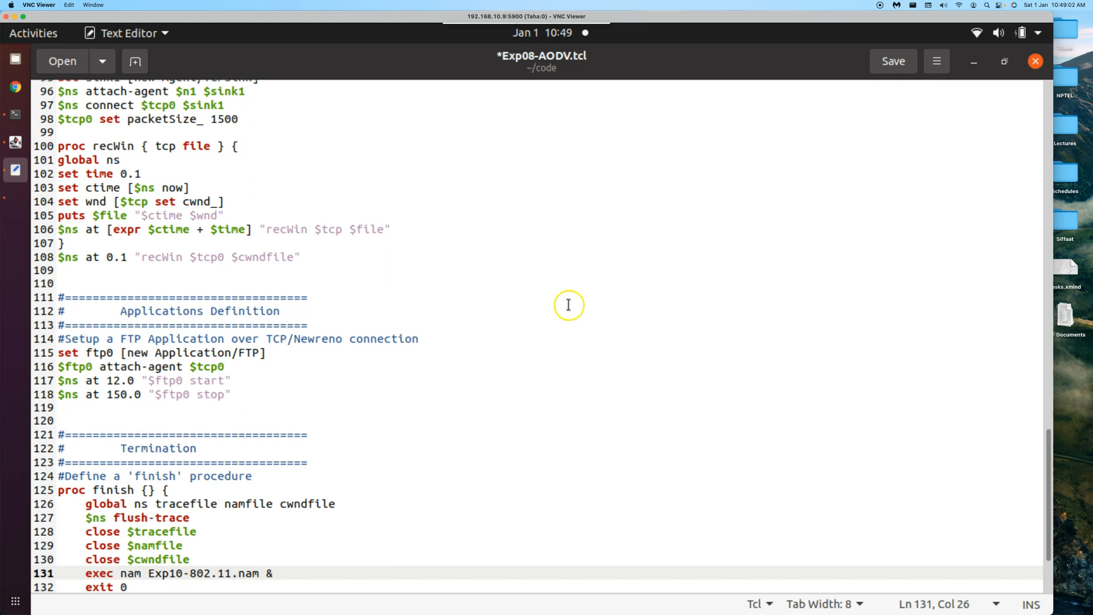
pyautogui.moveTo(882, 72)
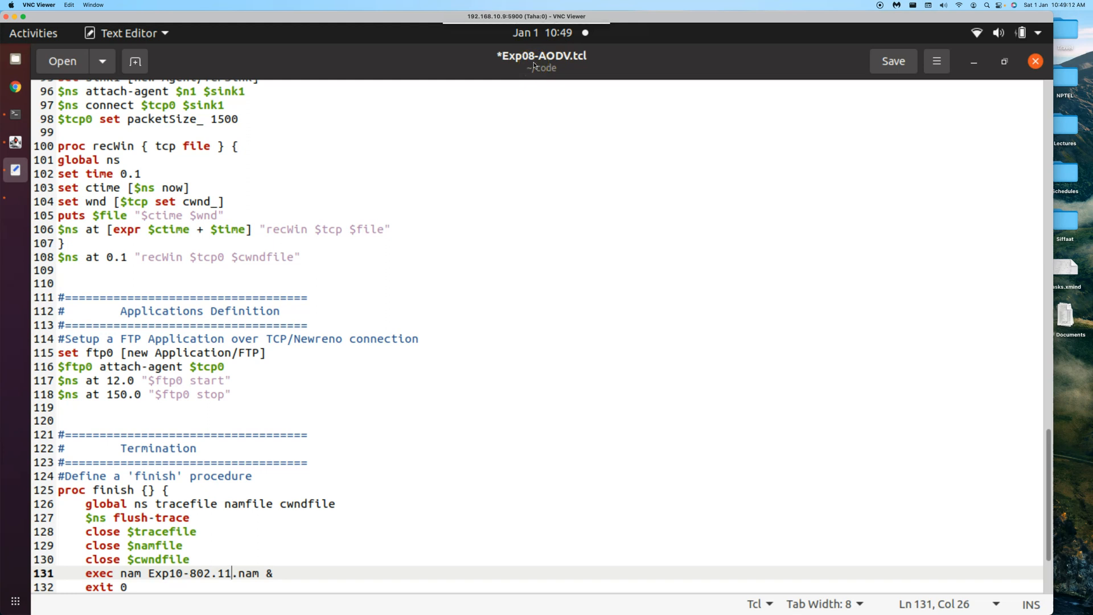
# Save the edited script as a new file Exp10-802.11.tcl in the code folder
pyautogui.click(103, 62)
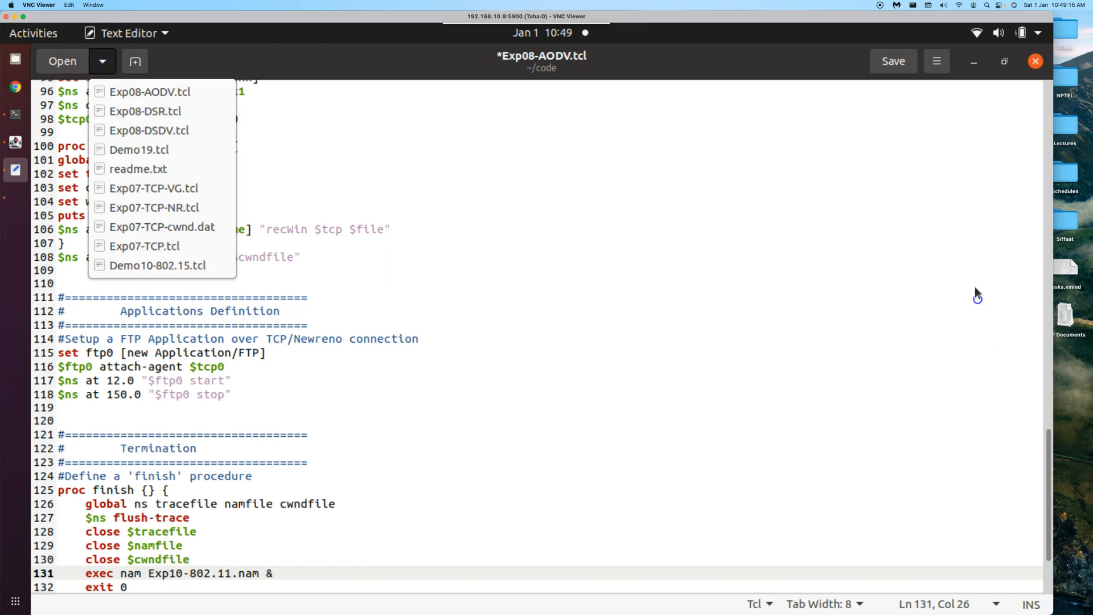
pyautogui.click(936, 60)
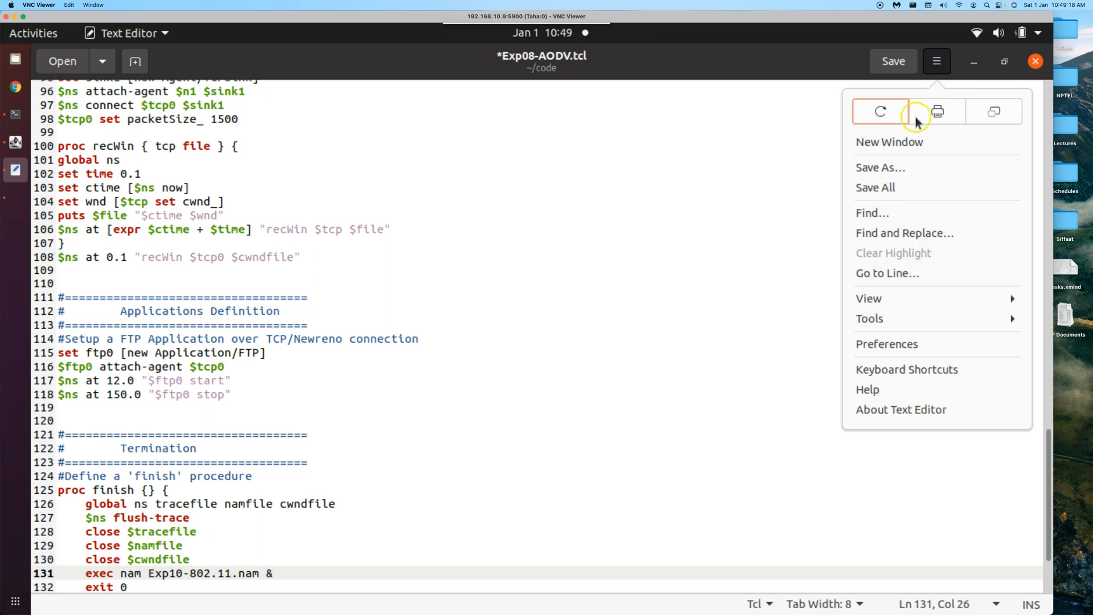
pyautogui.click(880, 167)
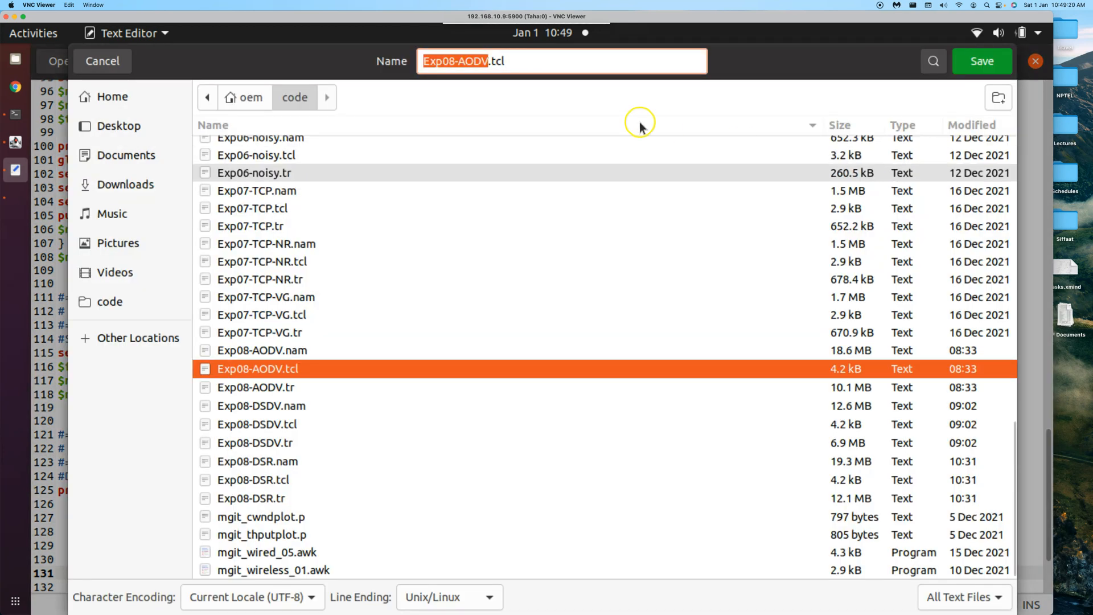
pyautogui.moveTo(313, 467)
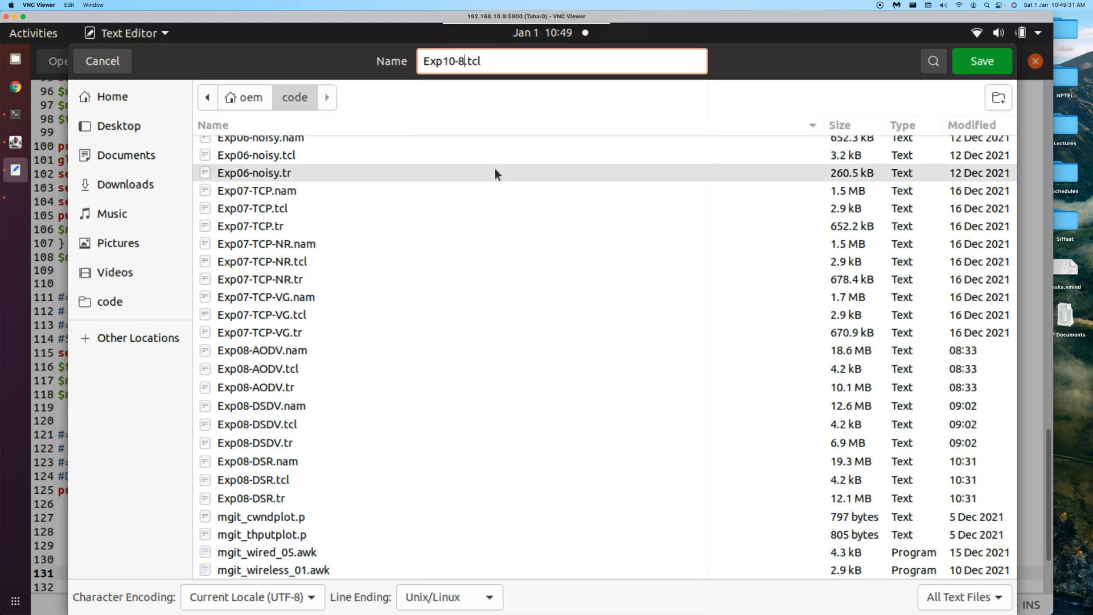
pyautogui.write('02.11')
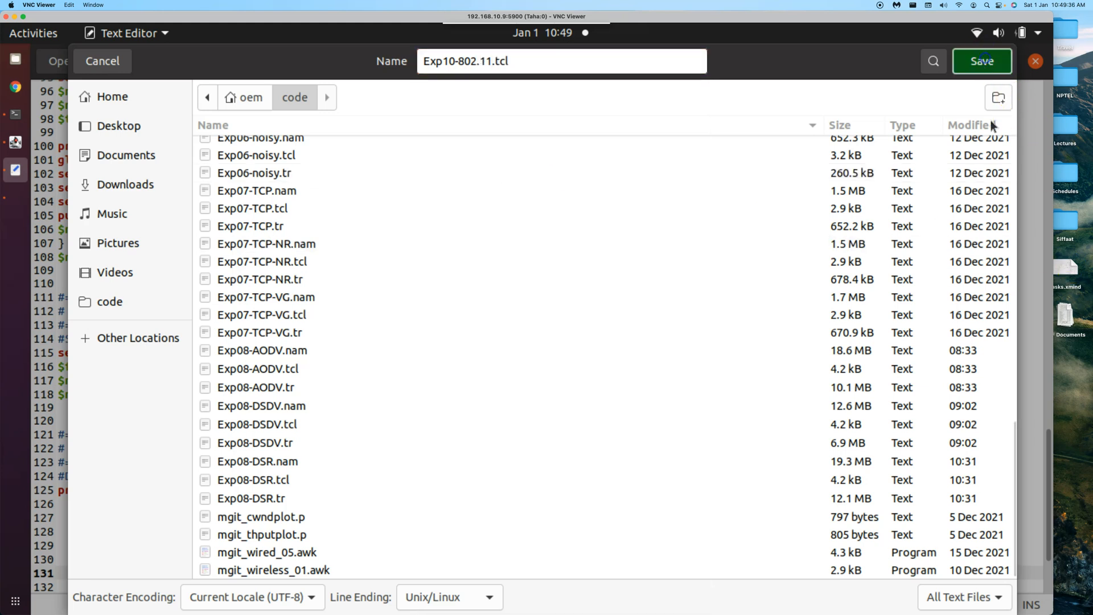
pyautogui.click(981, 60)
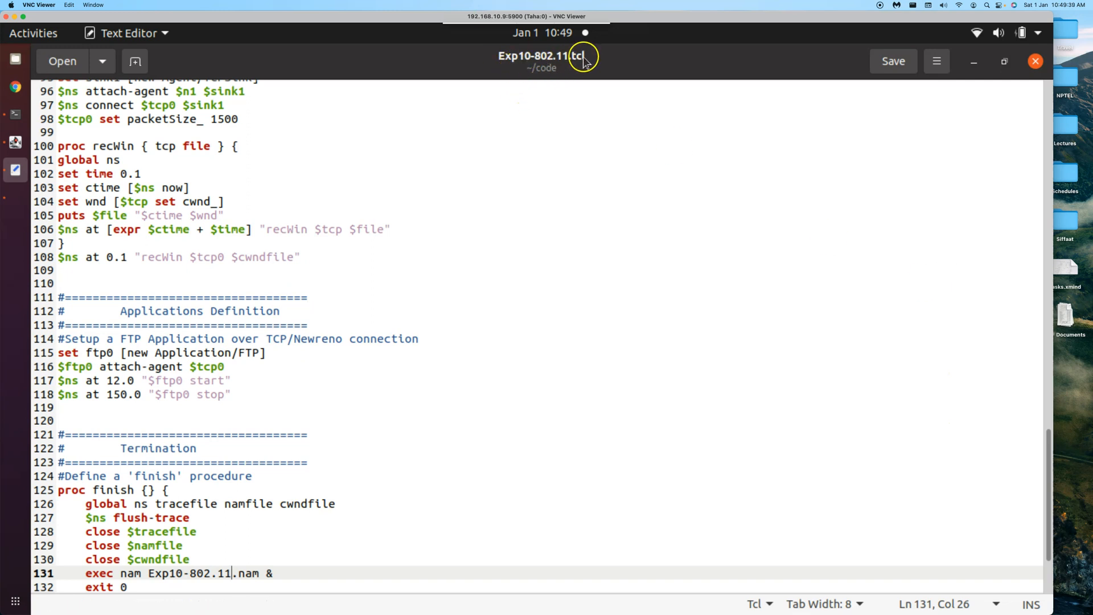
pyautogui.moveTo(556, 79)
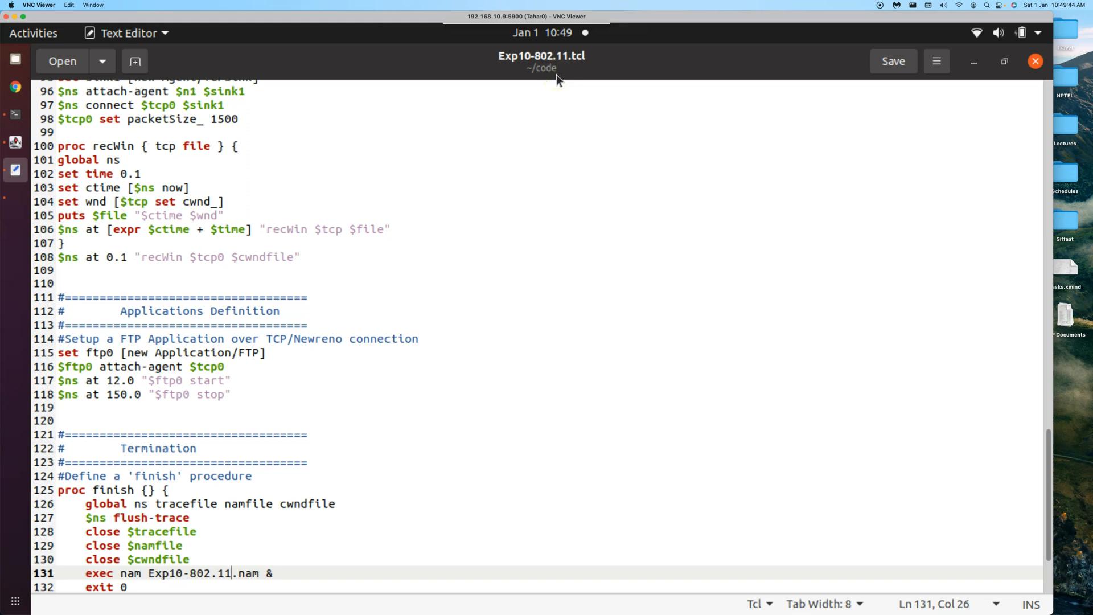
pyautogui.moveTo(521, 70)
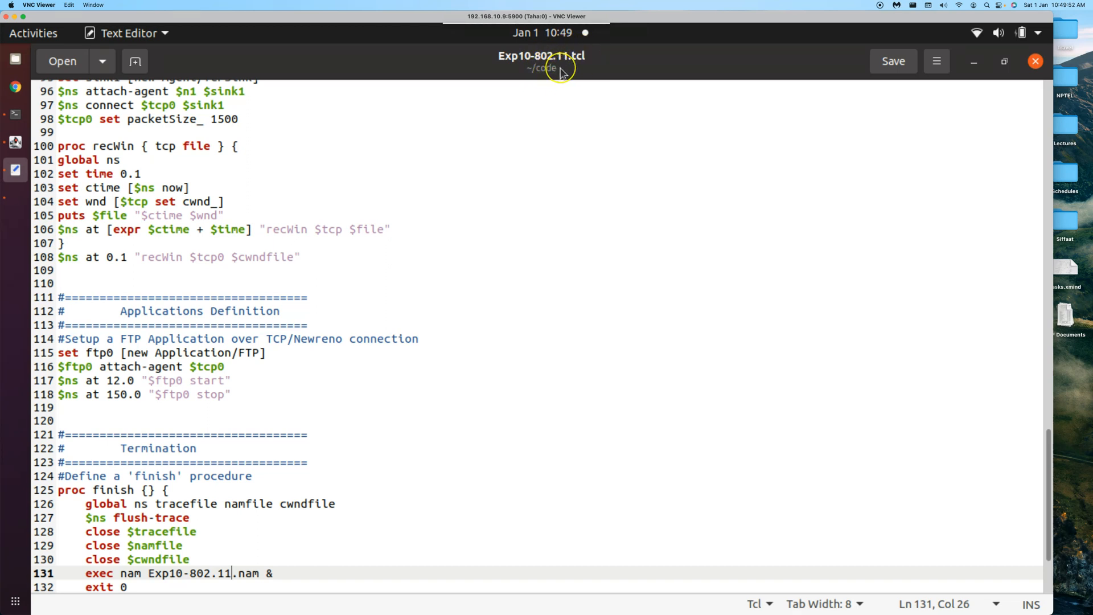
pyautogui.moveTo(572, 63)
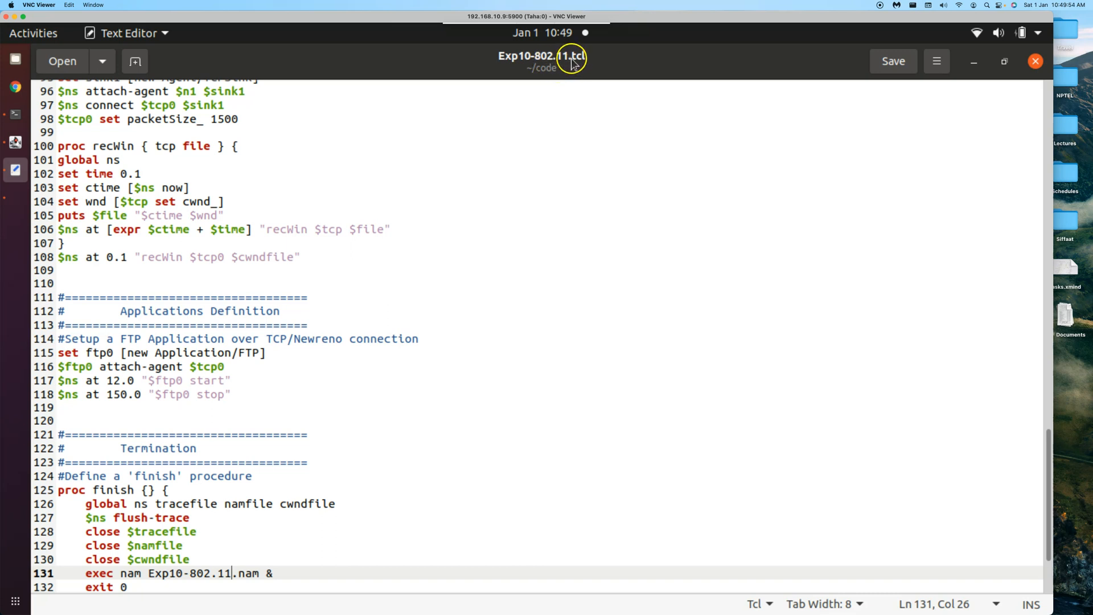
pyautogui.moveTo(563, 56)
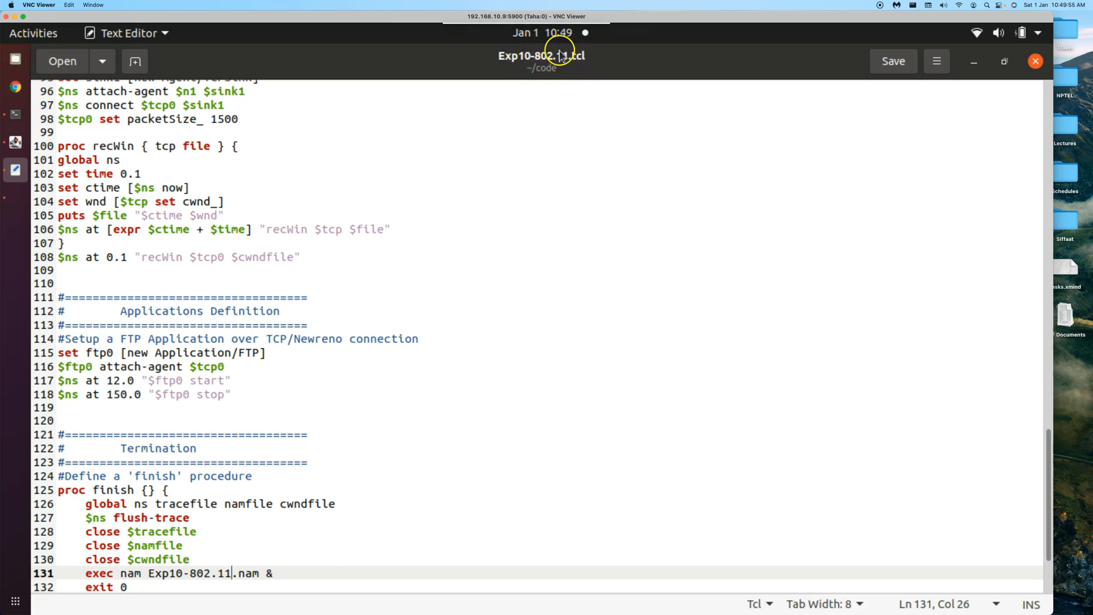
pyautogui.moveTo(530, 80)
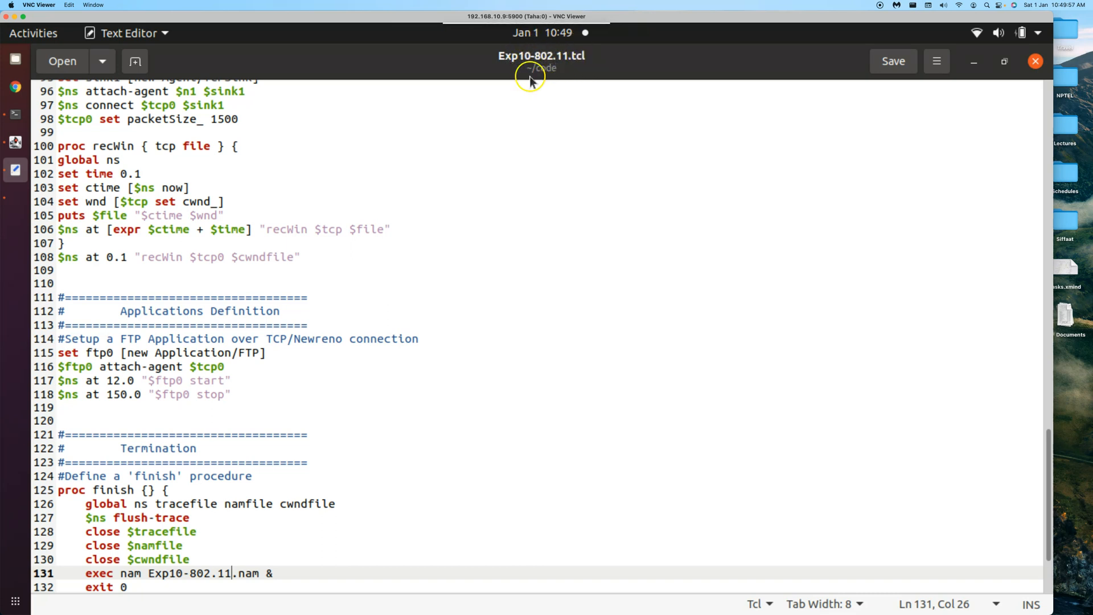
pyautogui.moveTo(228, 226)
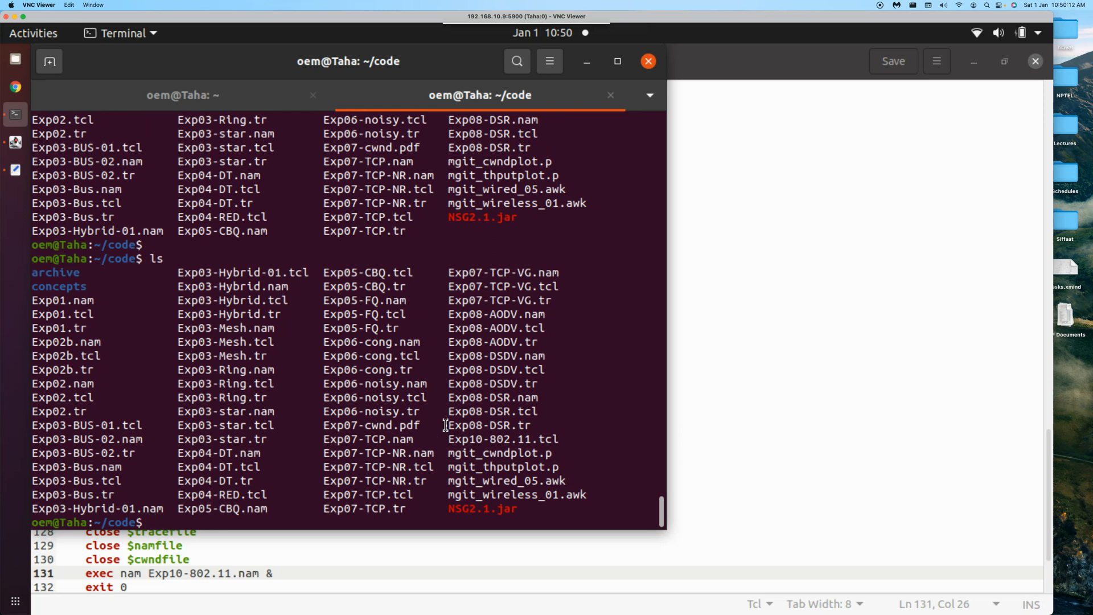
# Run the simulation with ns Exp10-802.11.tcl, launching NAM
pyautogui.write('ns Exp10')
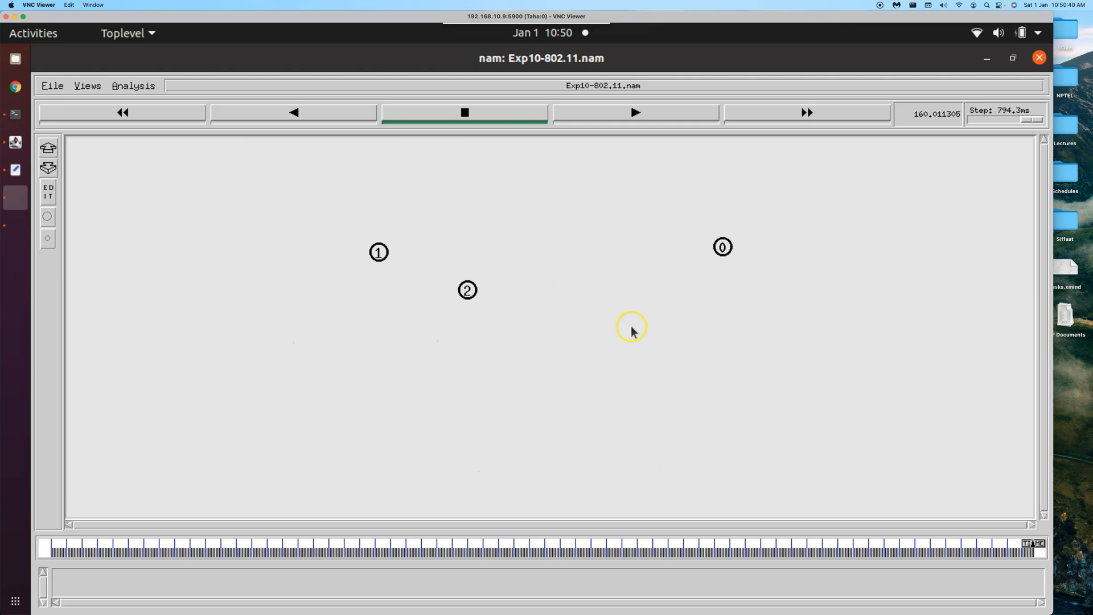
pyautogui.moveTo(542, 365)
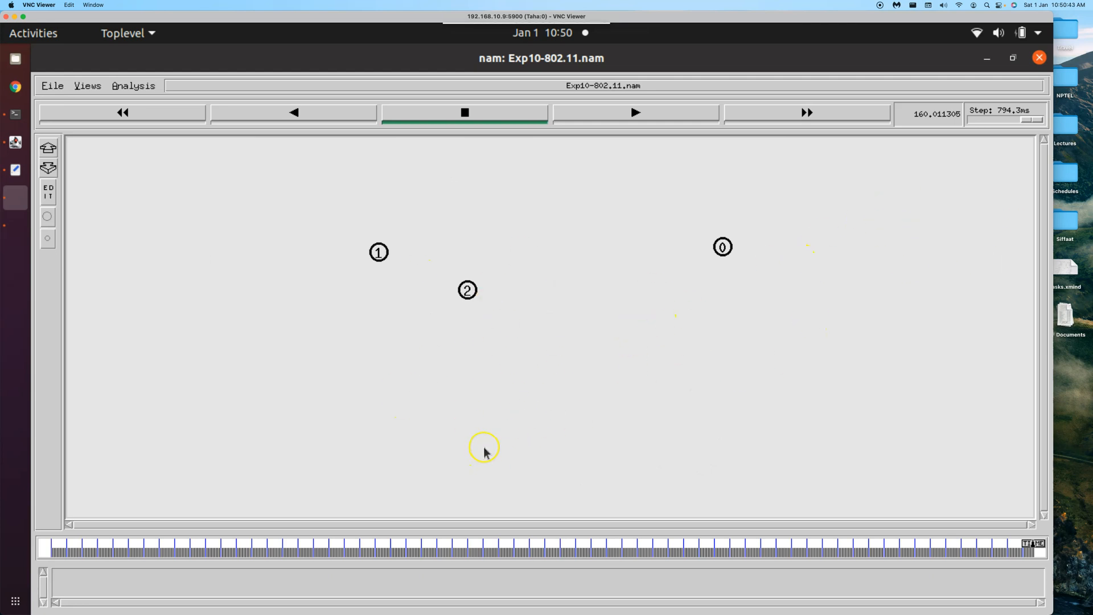
pyautogui.moveTo(393, 419)
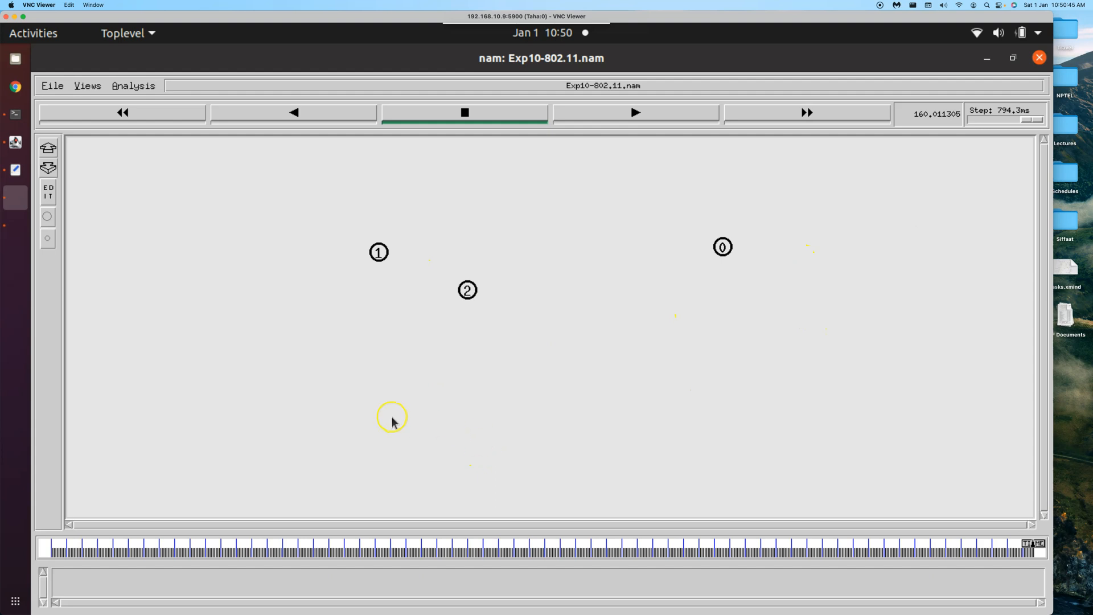
# Close the three-node NAM animation window
pyautogui.click(53, 85)
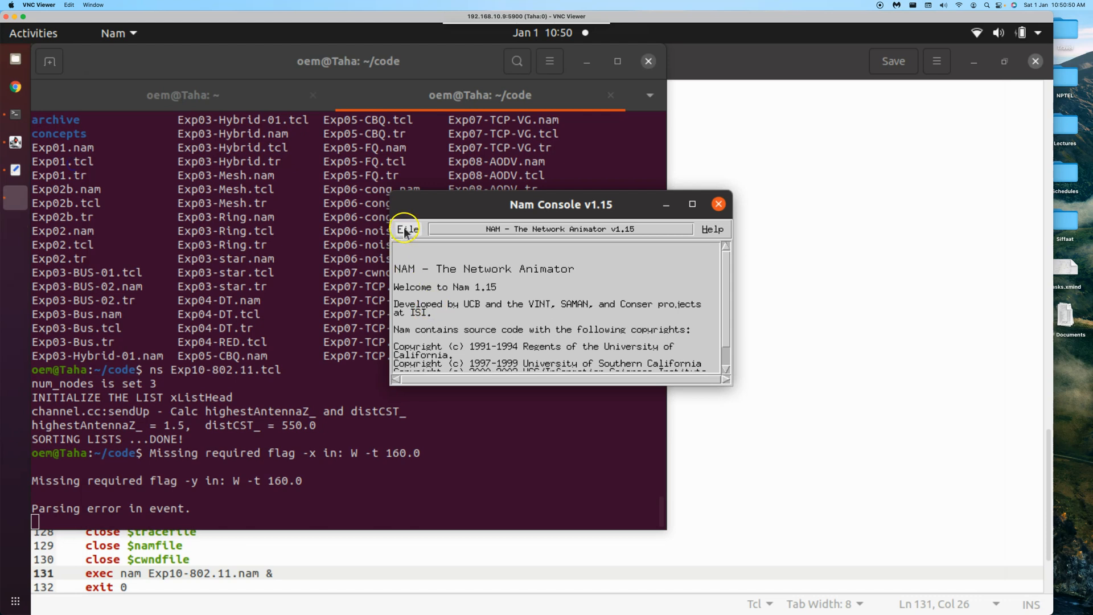
# Quit the Nam Console and run mgit_wireless_01.awk on Exp10-802.11.tr, highlighting tcp throughput 258725.54 bps
pyautogui.click(717, 203)
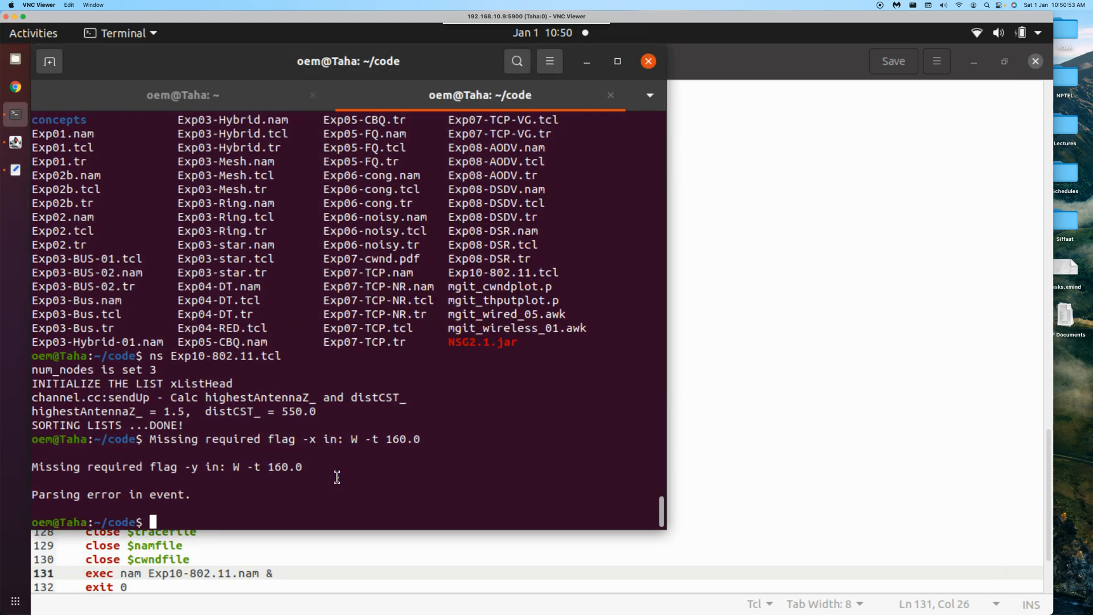
pyautogui.write('awk -f')
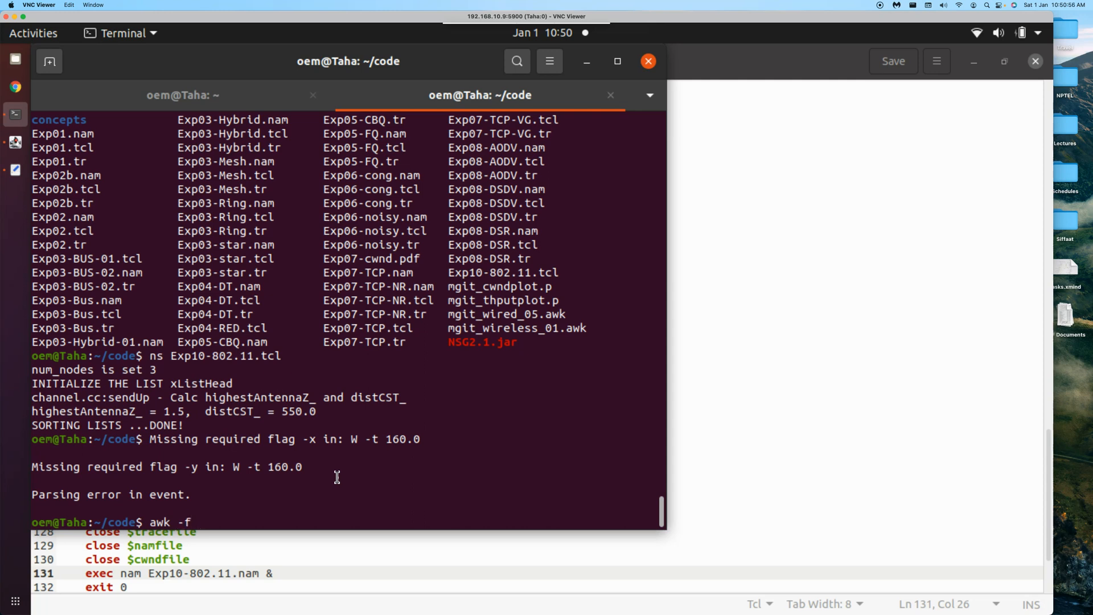
pyautogui.write('mgit')
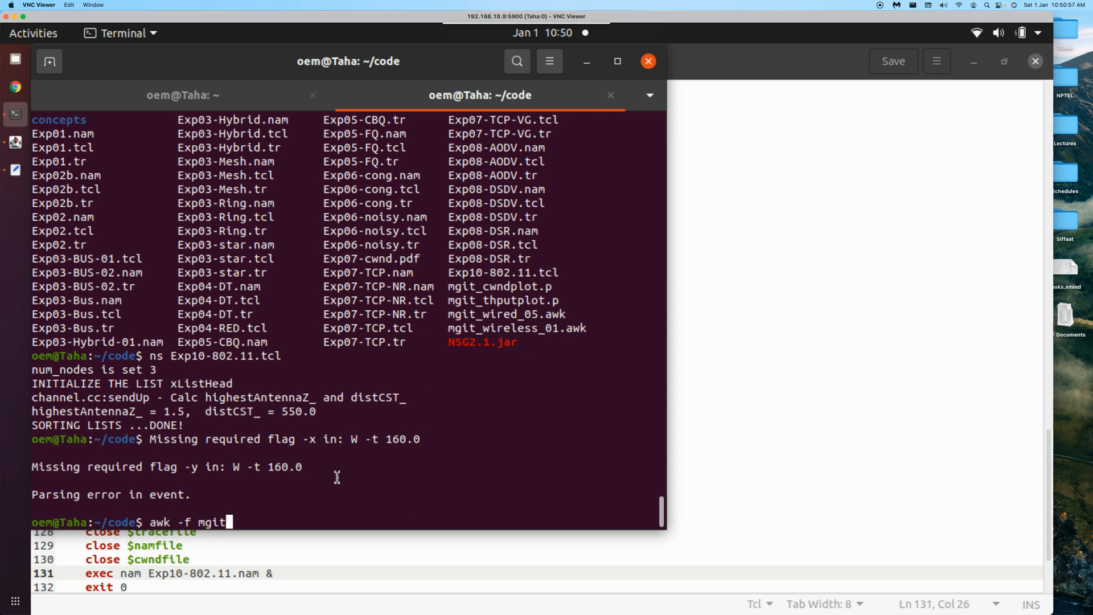
pyautogui.write('_wireles')
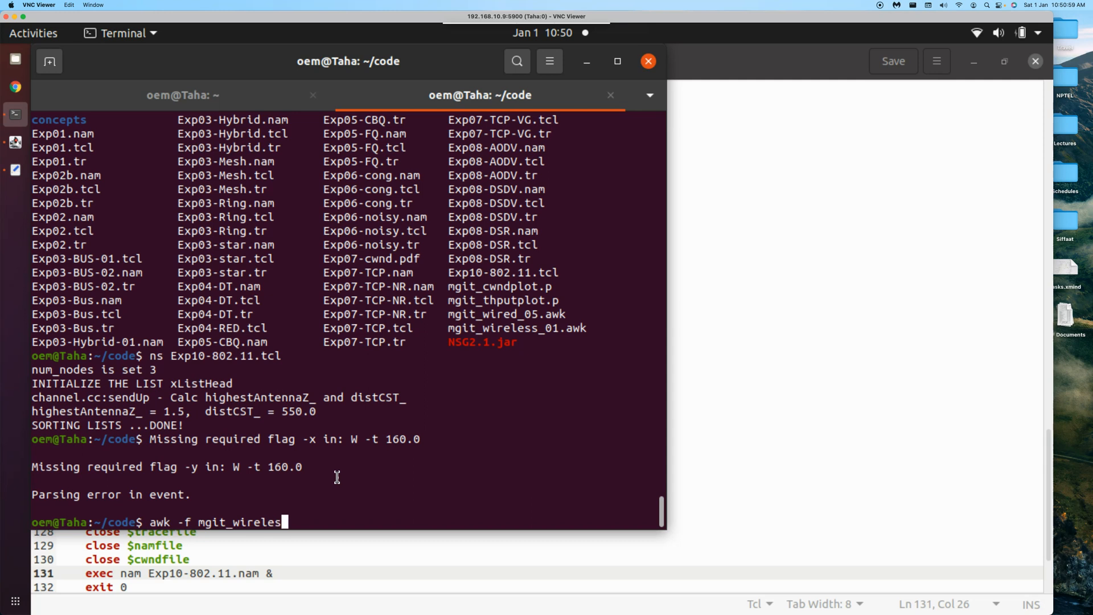
pyautogui.write('_01.awk Ex')
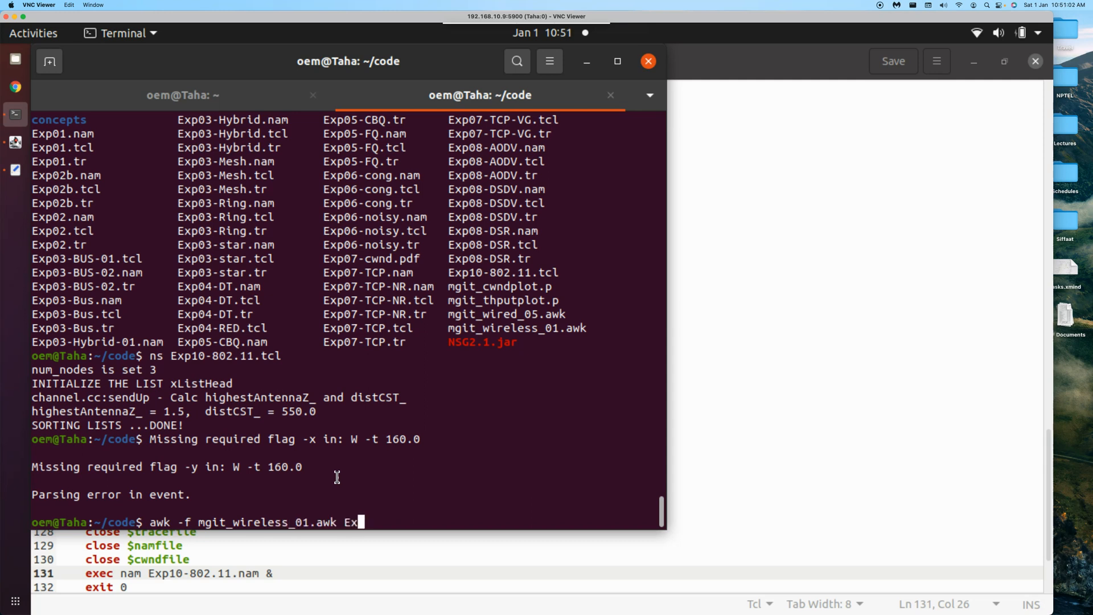
pyautogui.write('p10-802.11')
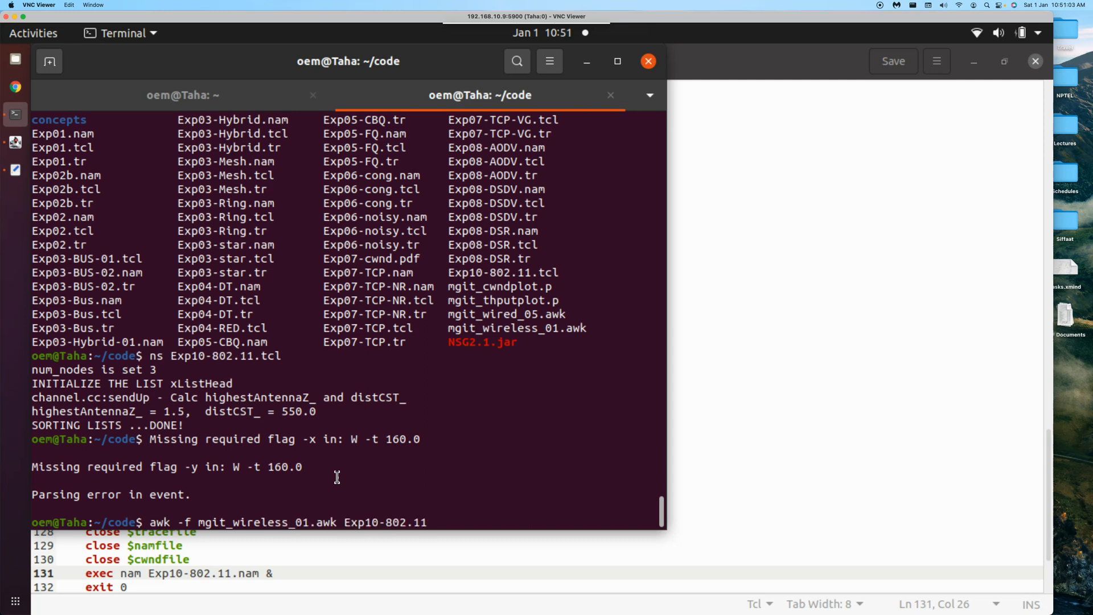
pyautogui.press('Return')
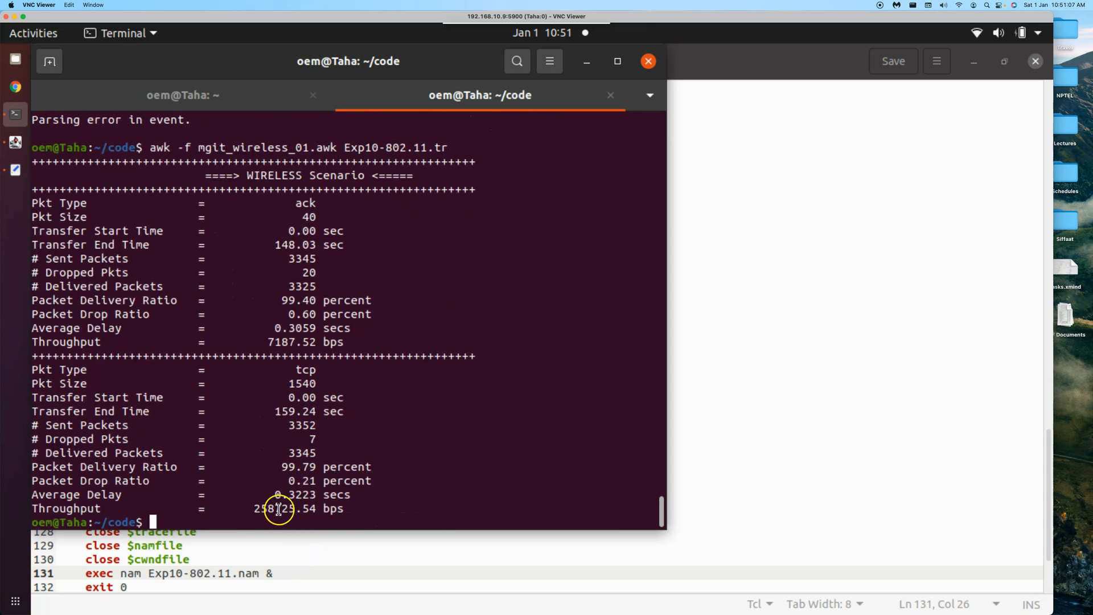
pyautogui.doubleClick(262, 508)
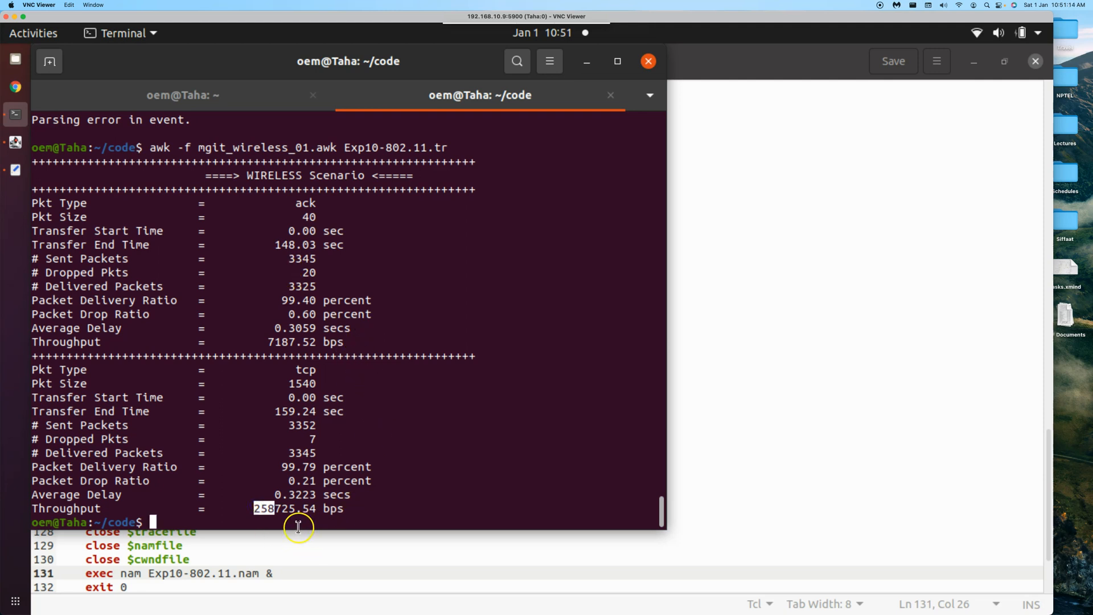
pyautogui.moveTo(282, 526)
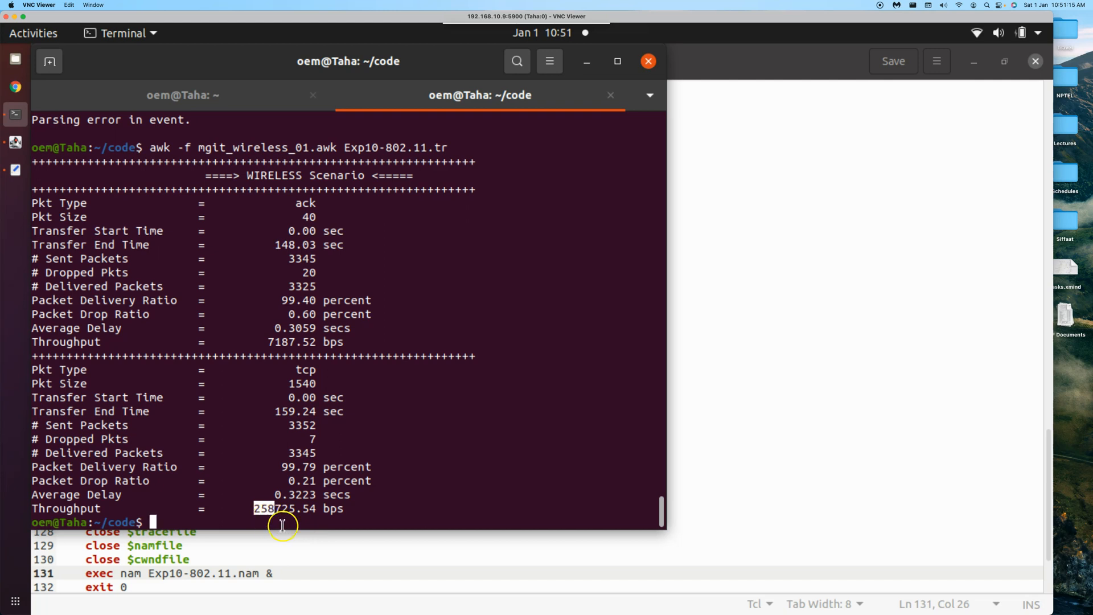
pyautogui.moveTo(401, 500)
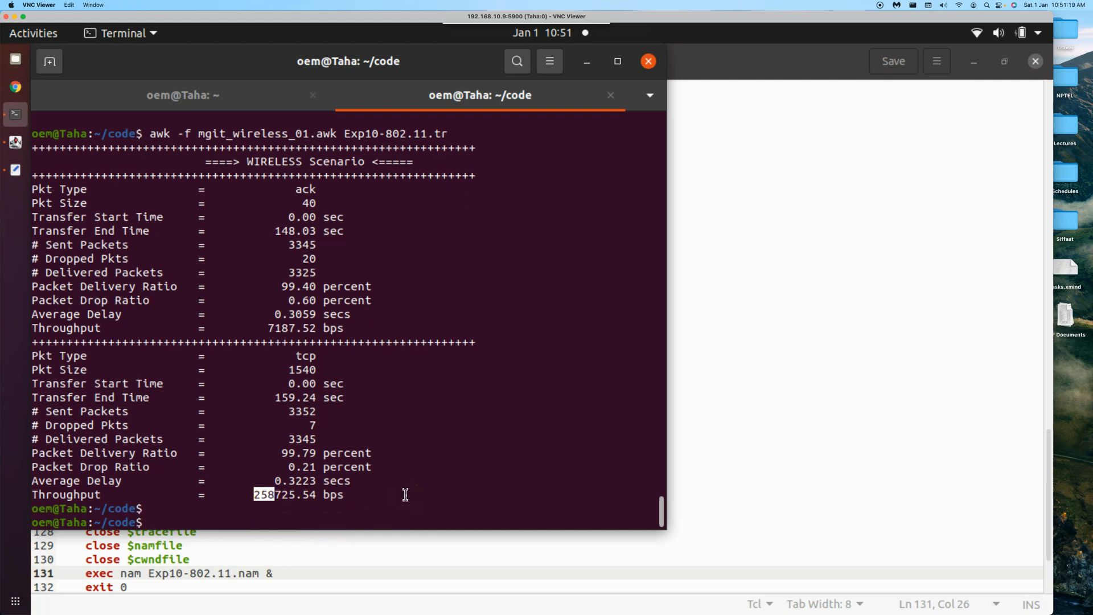
# Plot ack and tcp throughput with gnuplot mgit_thputplot.p, then close the plot
pyautogui.write('gnuplot')
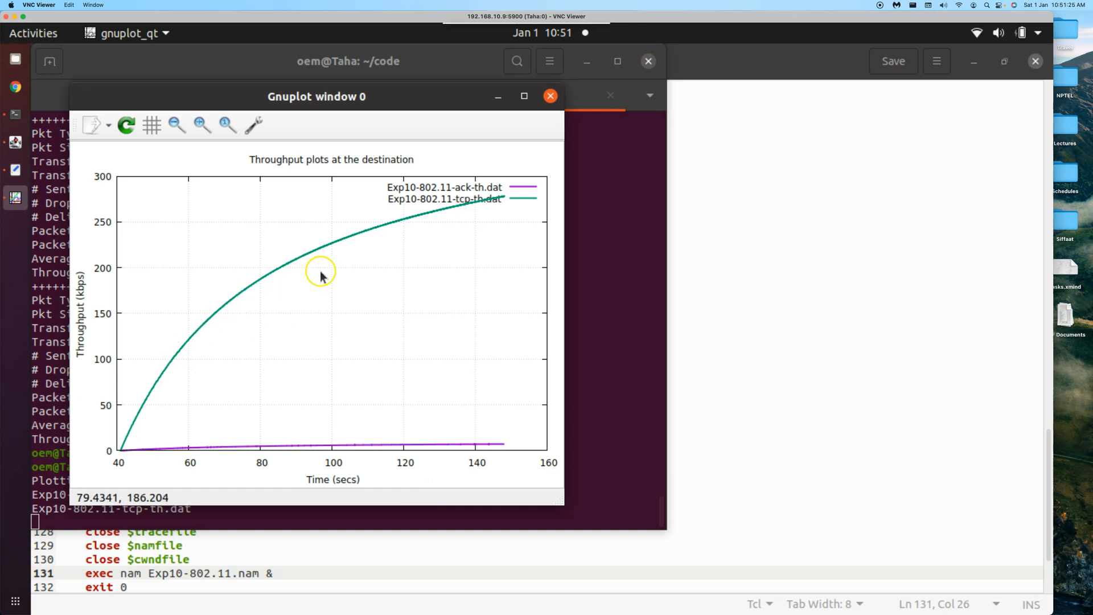
pyautogui.click(551, 96)
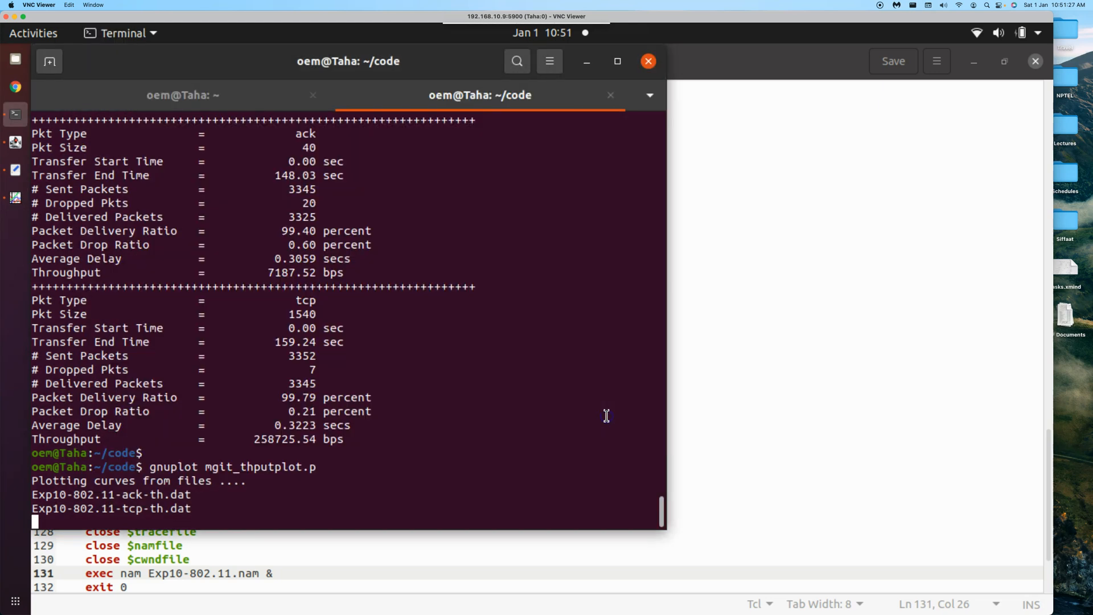
# Run 'gnuplot mgit_cwndplot.p' to plot the source congestion window from Exp10-802.11-cwnd.dat
pyautogui.write('gnu')
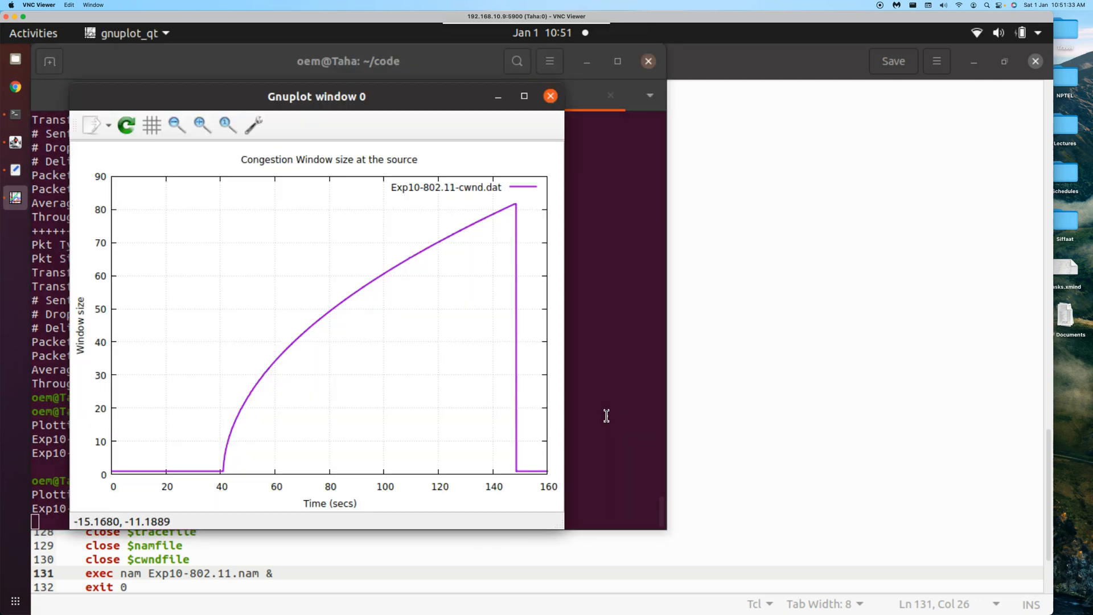
pyautogui.moveTo(339, 311)
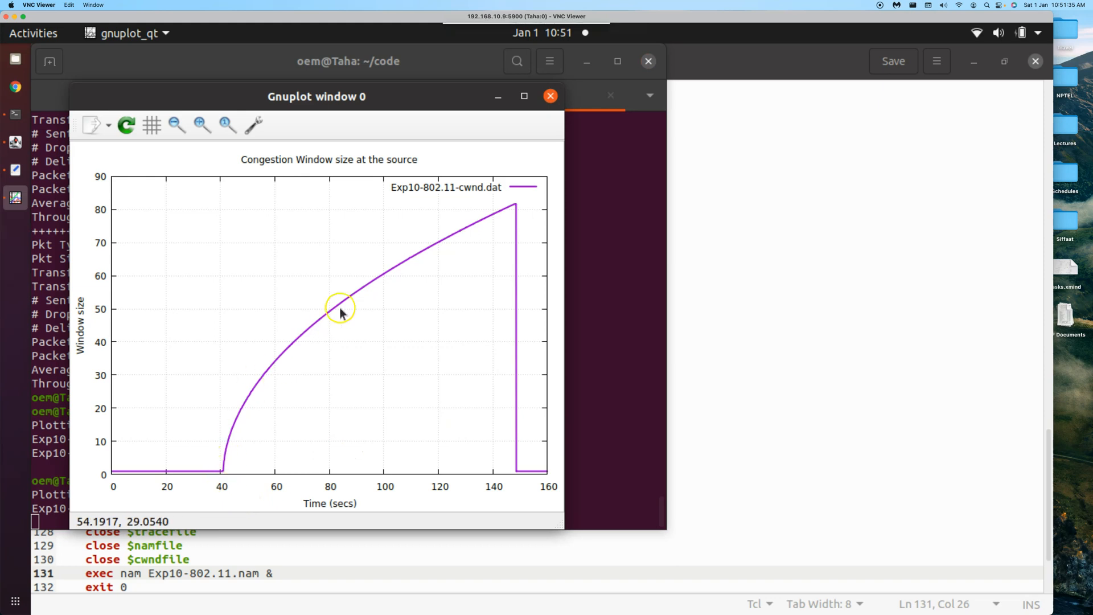
pyautogui.moveTo(515, 205)
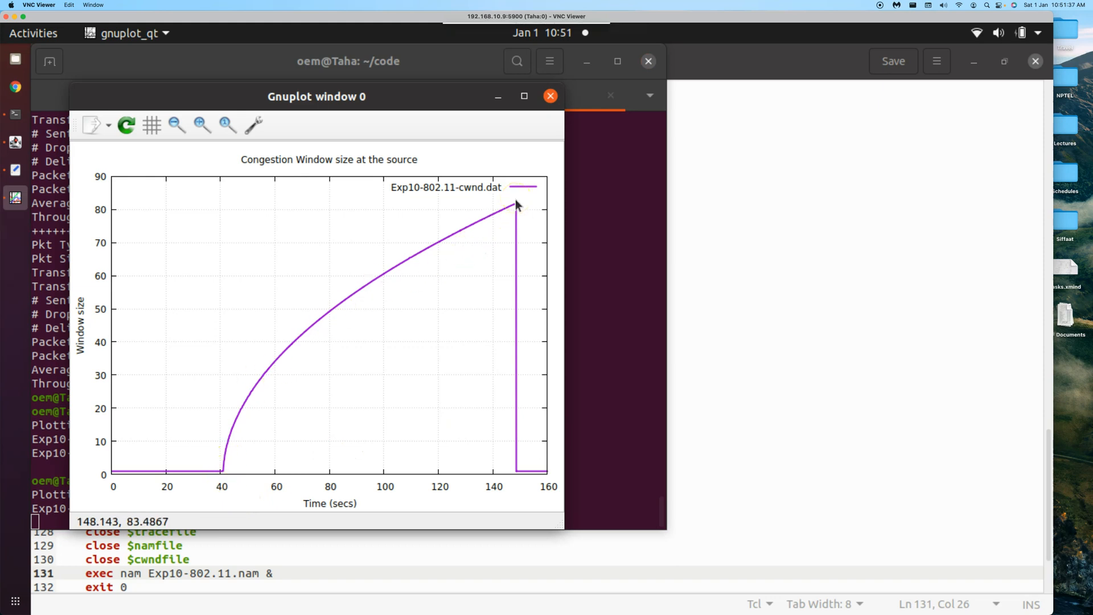
pyautogui.moveTo(278, 415)
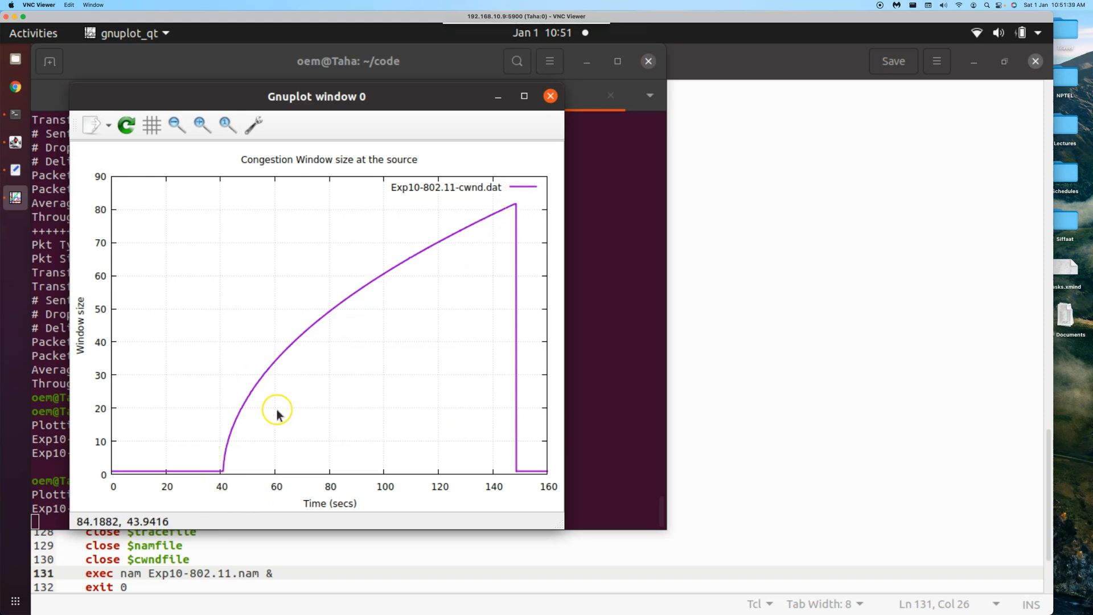
pyautogui.moveTo(535, 242)
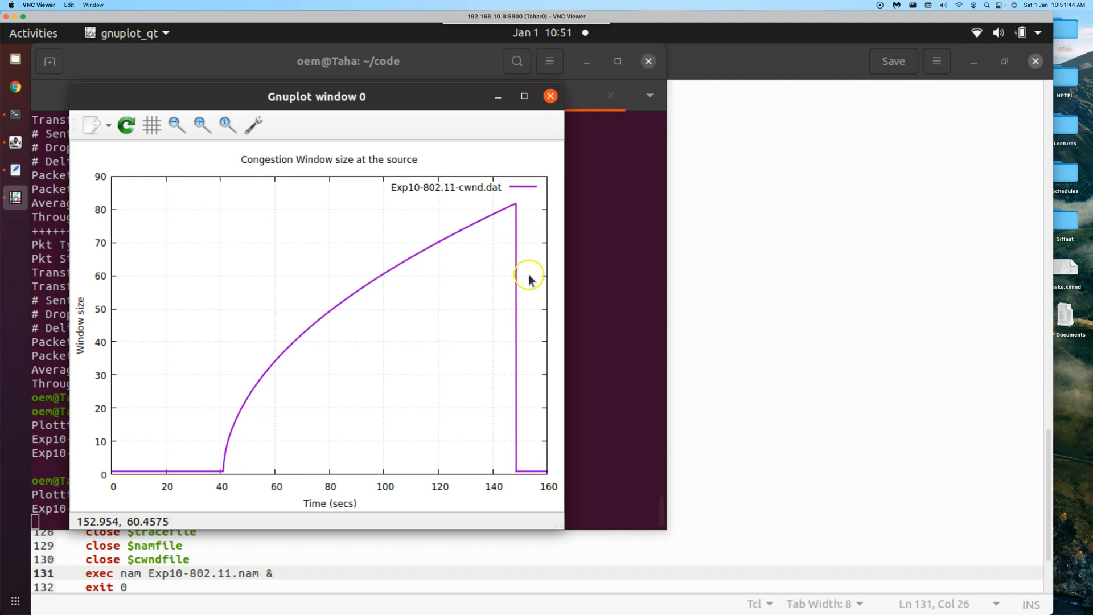
pyautogui.moveTo(596, 318)
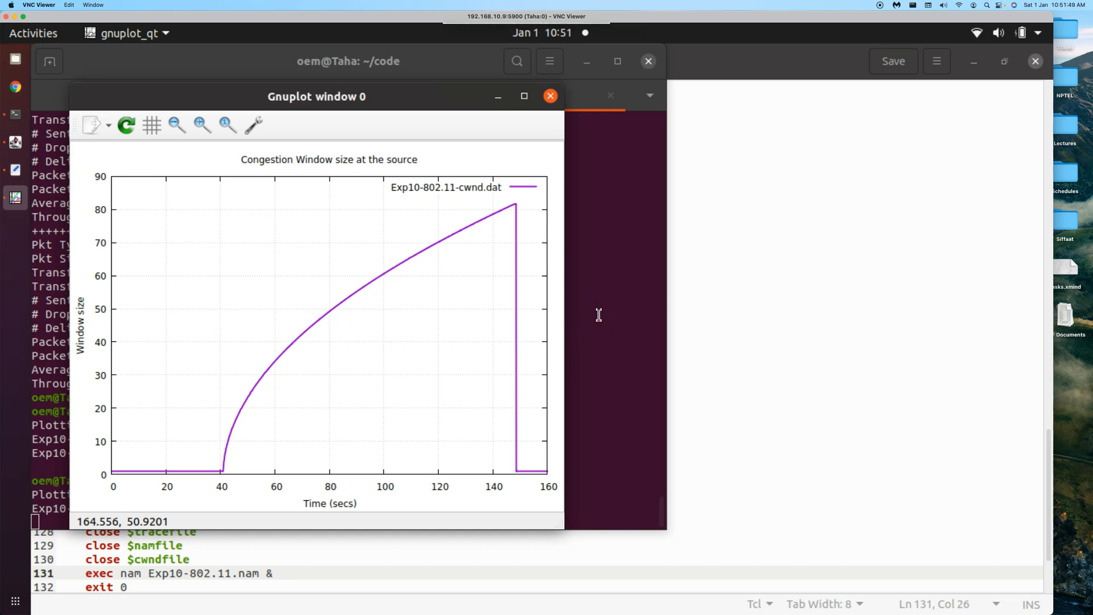
pyautogui.moveTo(6, 404)
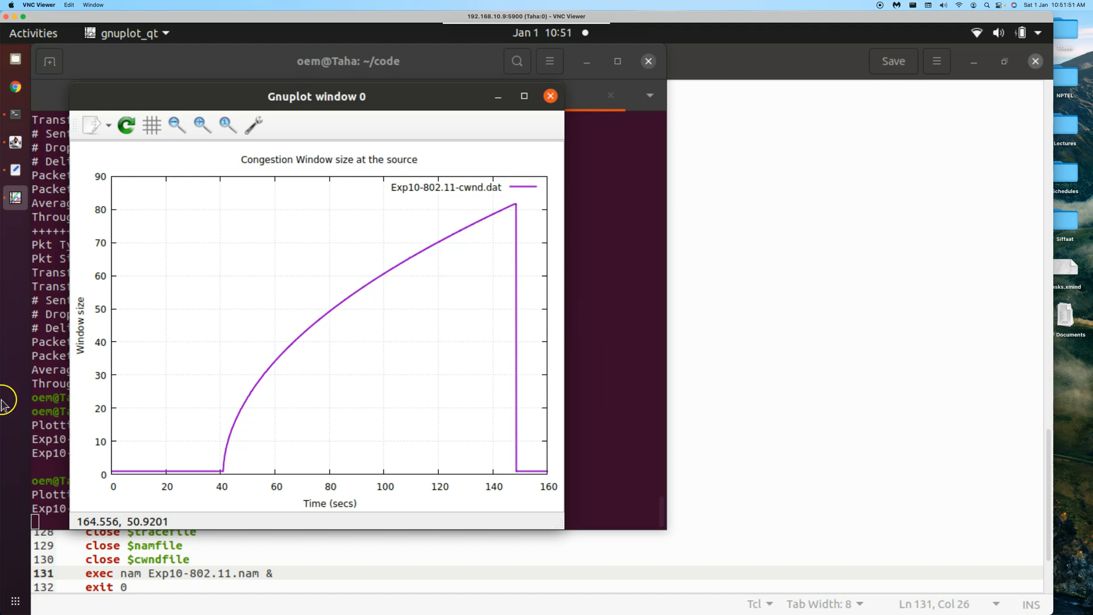